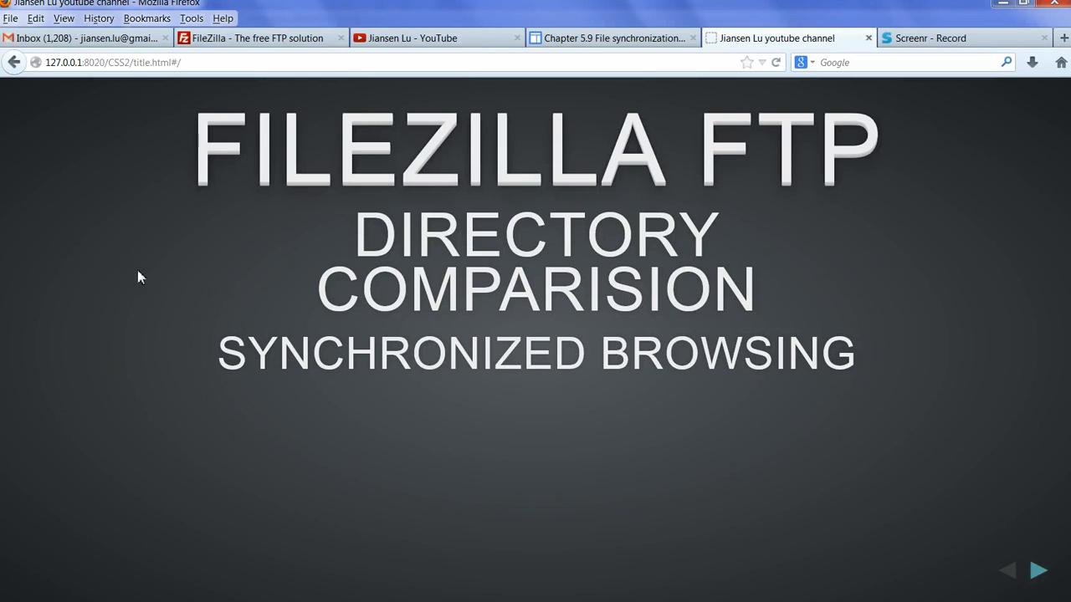
pyautogui.moveTo(215, 186)
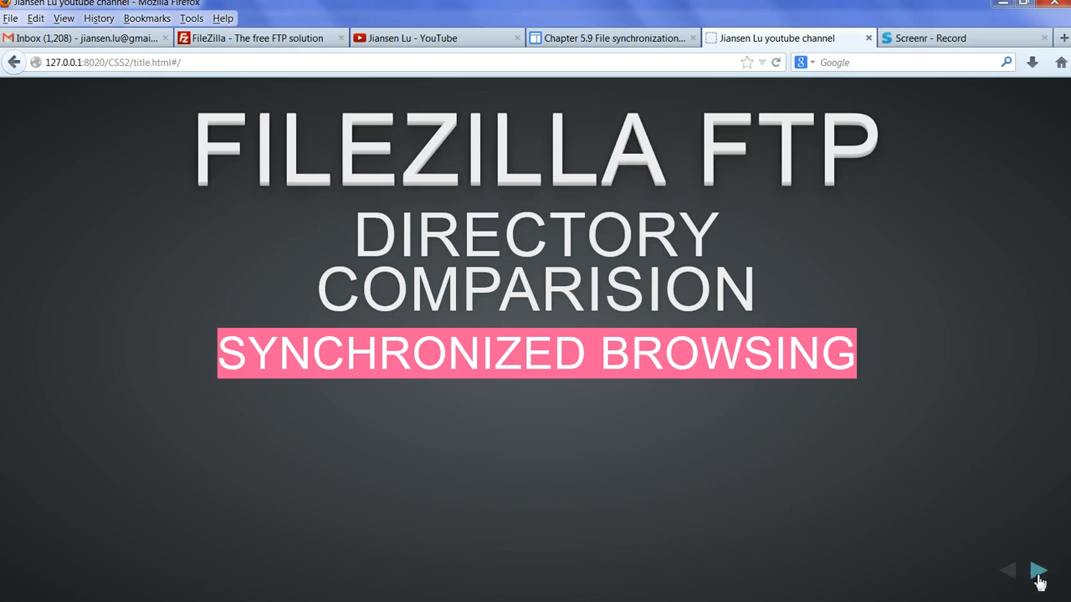
# Advance to the Introduction slide and highlight the directory comparison options list.
pyautogui.click(1039, 570)
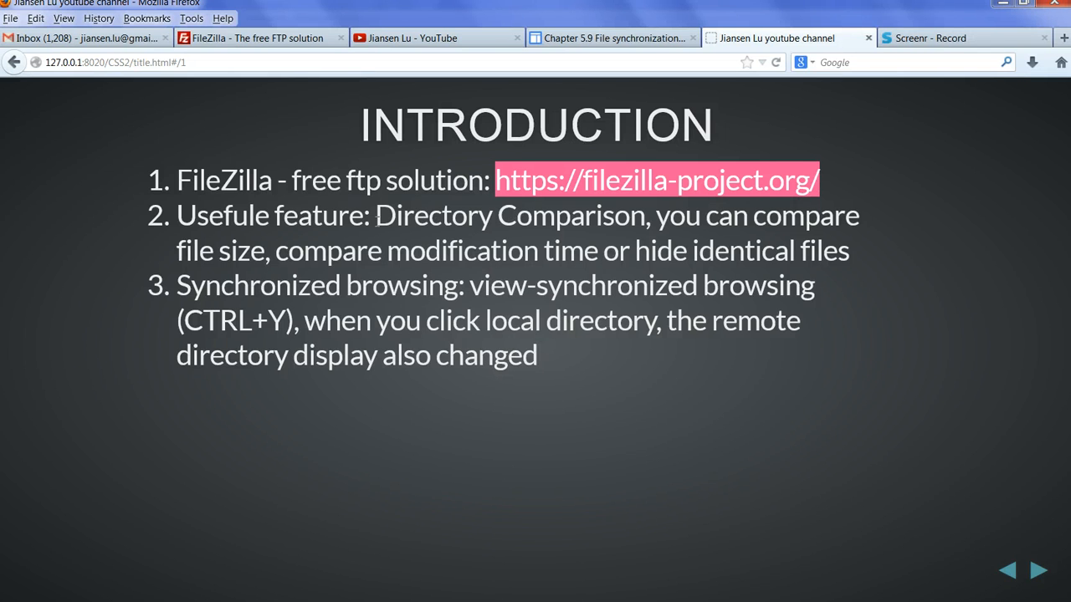
pyautogui.moveTo(353, 348)
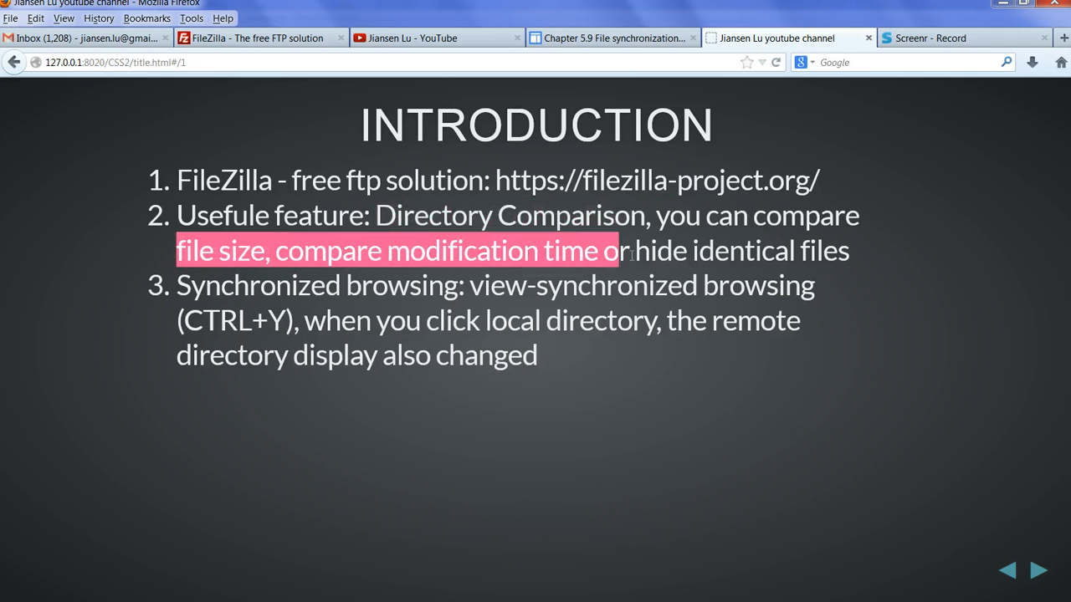
pyautogui.moveTo(623, 251); pyautogui.dragTo(849, 251)
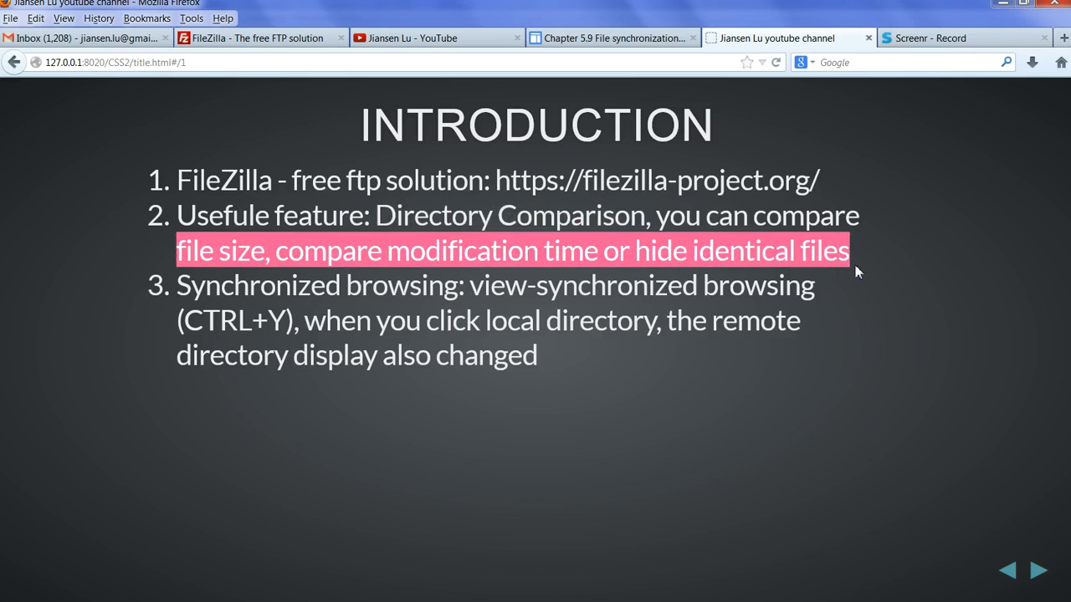
pyautogui.moveTo(856, 266)
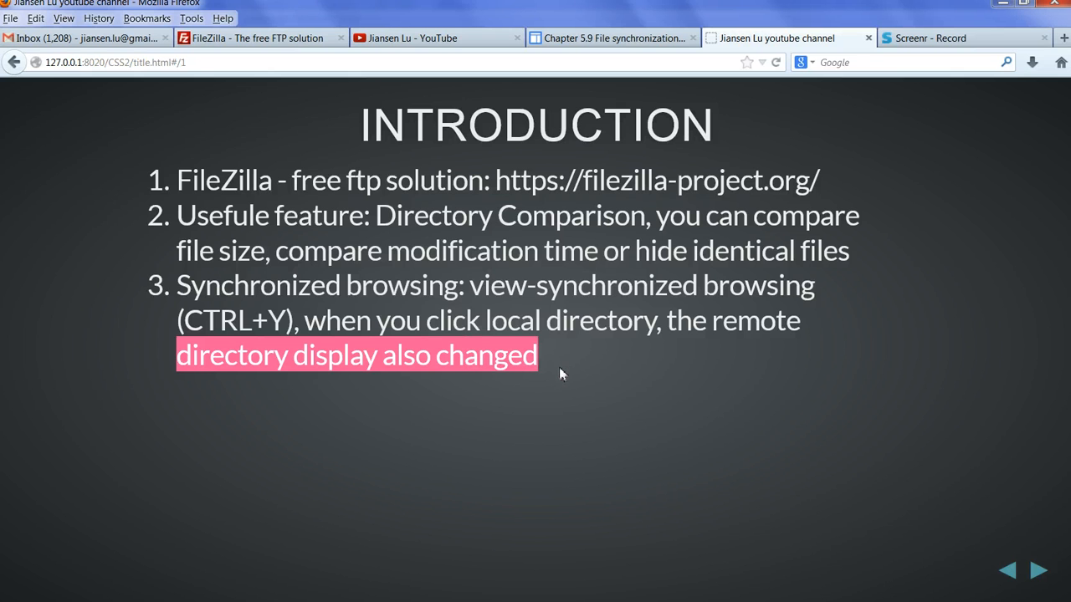
pyautogui.moveTo(551, 370)
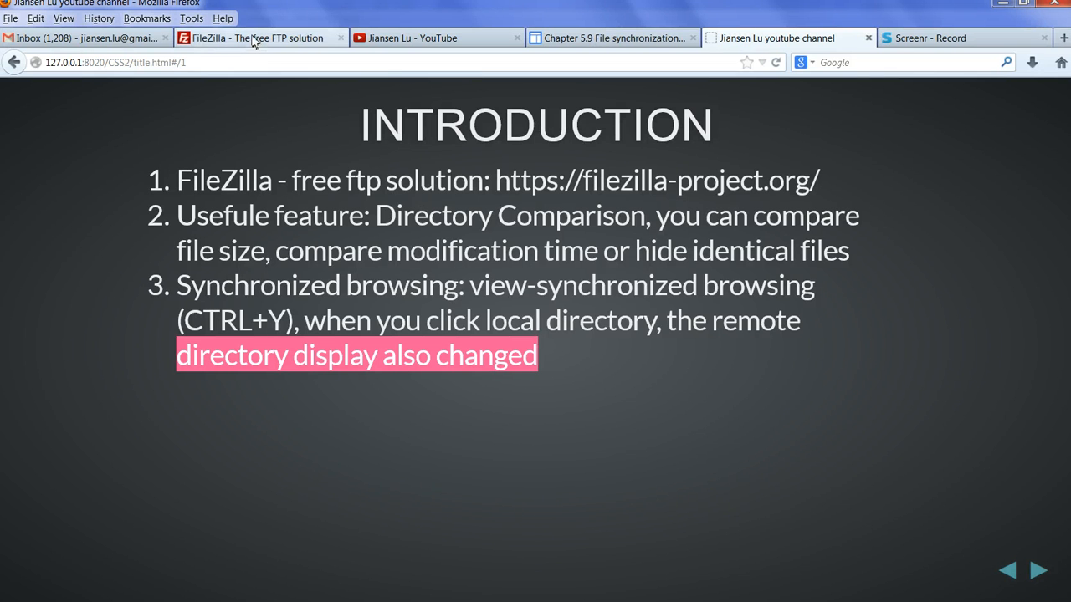
# Go to the FileZilla website and reach the Client Download page for version 3.7.1.1.
pyautogui.click(259, 37)
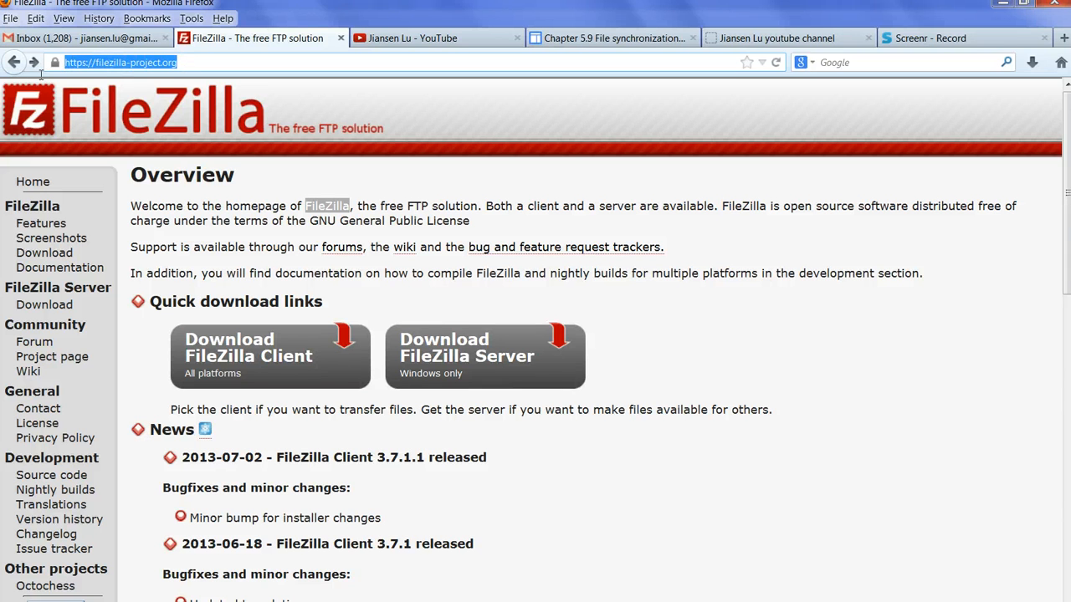
pyautogui.moveTo(251, 366)
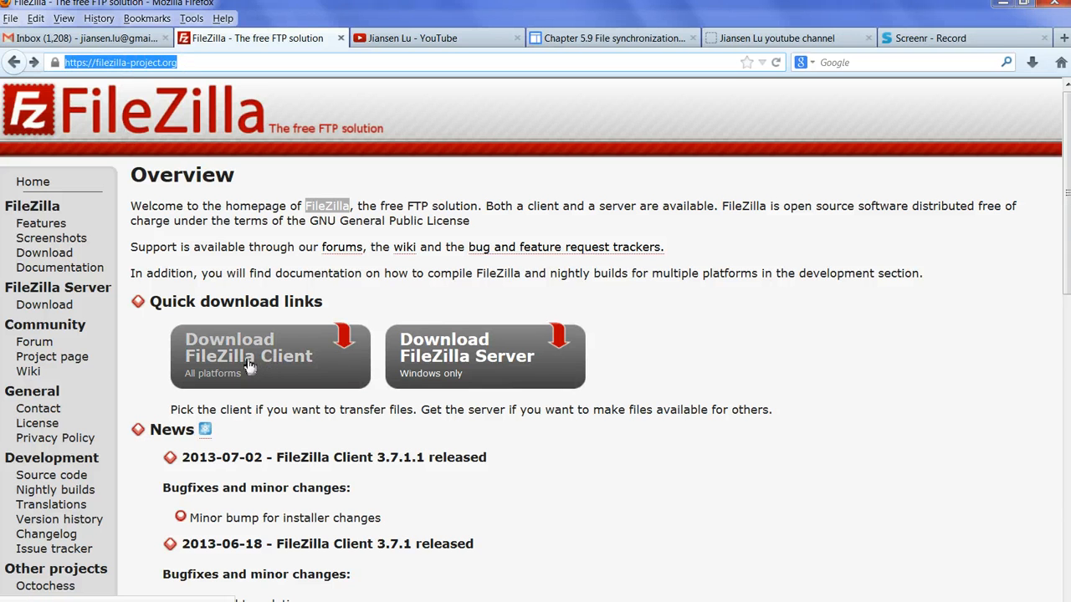
pyautogui.moveTo(406, 368)
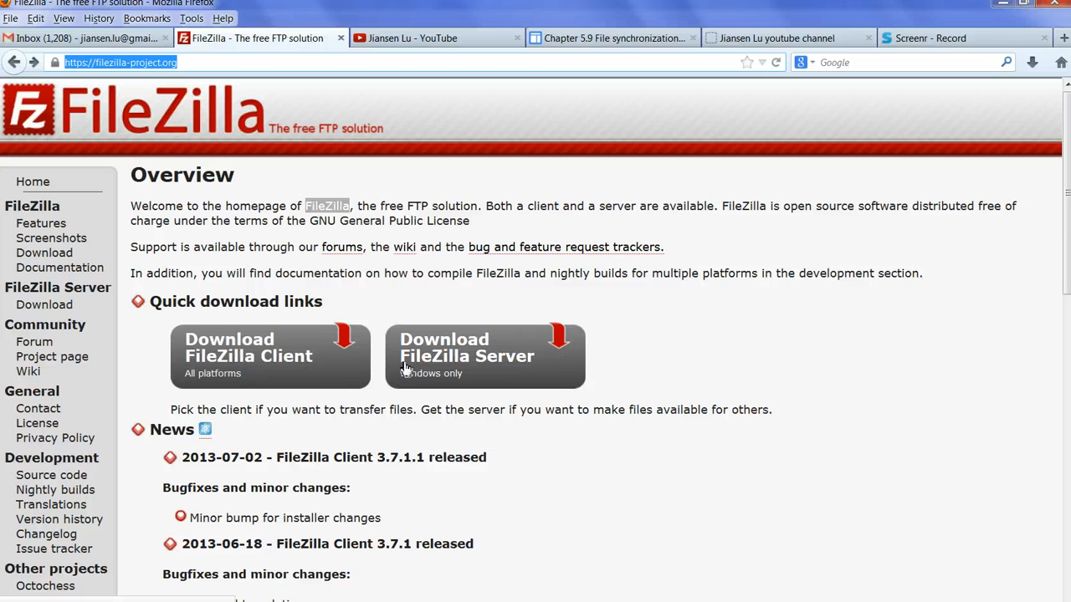
pyautogui.moveTo(448, 368)
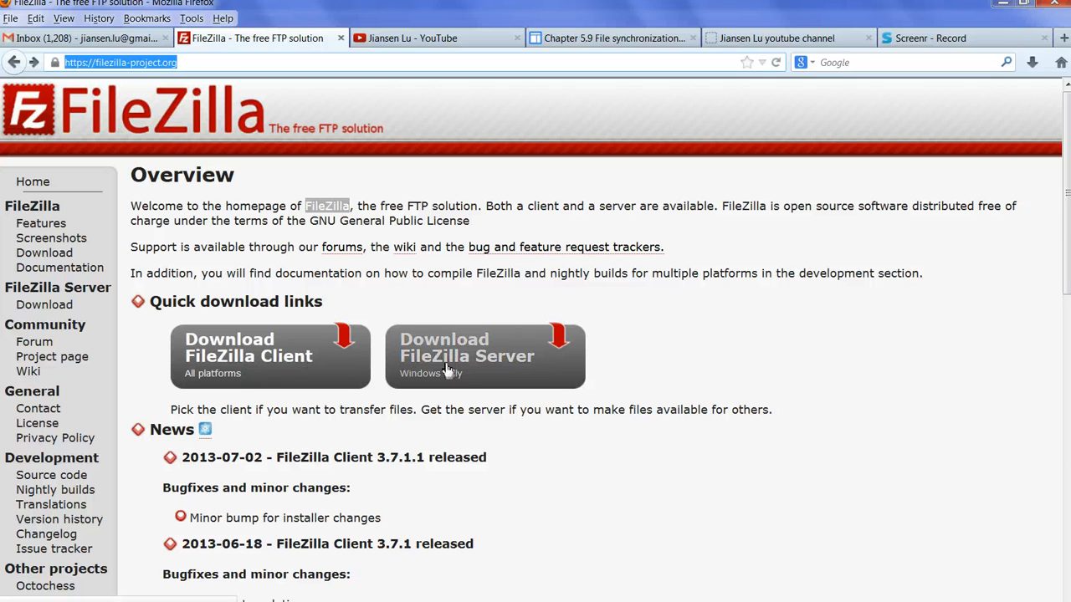
pyautogui.moveTo(268, 374)
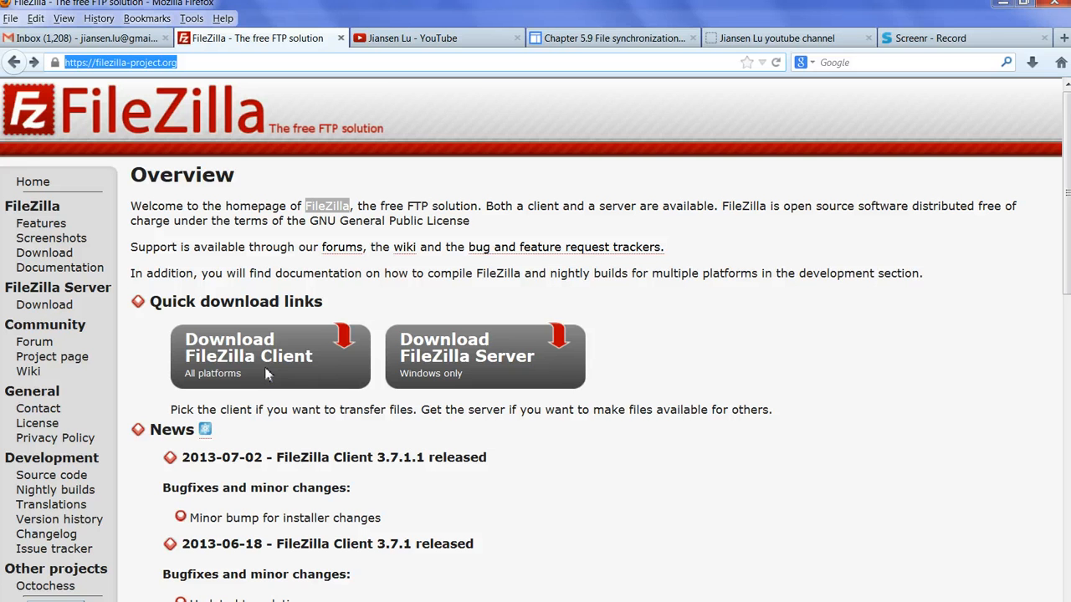
pyautogui.moveTo(375, 374)
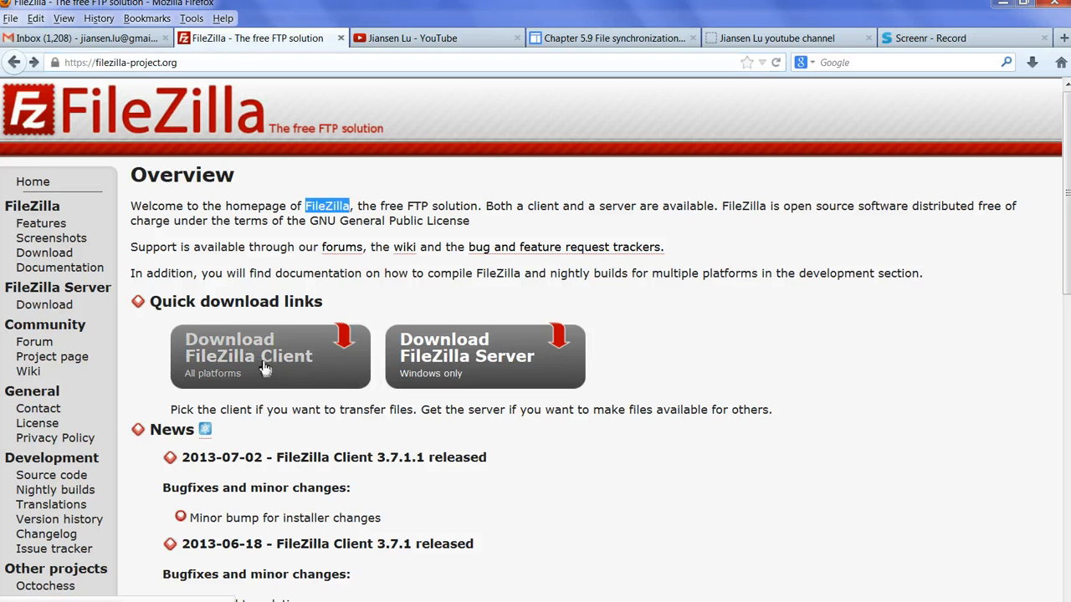
pyautogui.click(269, 356)
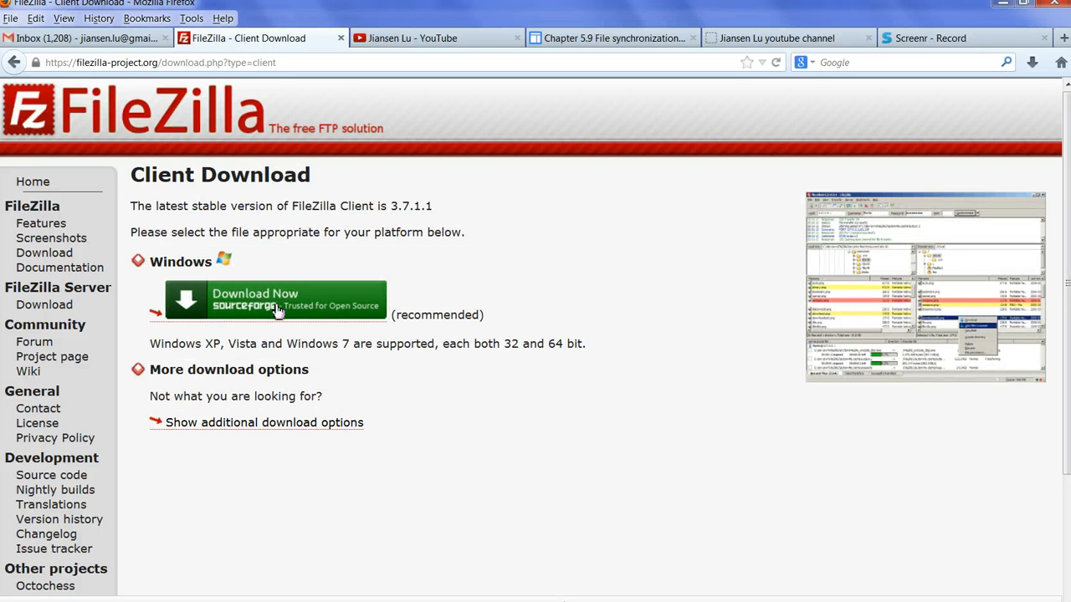
pyautogui.moveTo(264, 282)
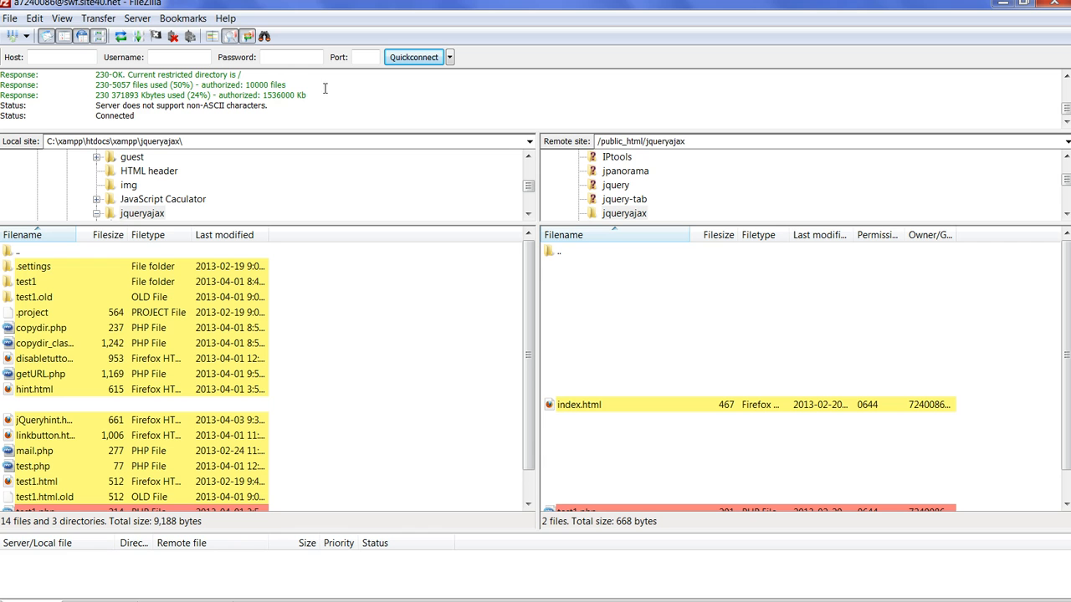
pyautogui.moveTo(406, 352)
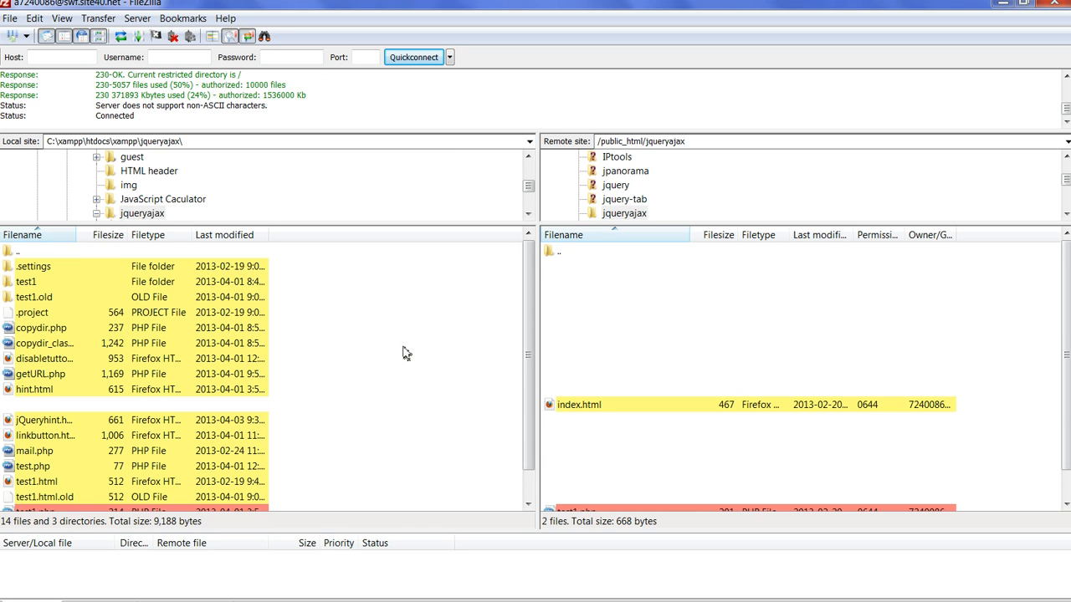
pyautogui.moveTo(298, 180)
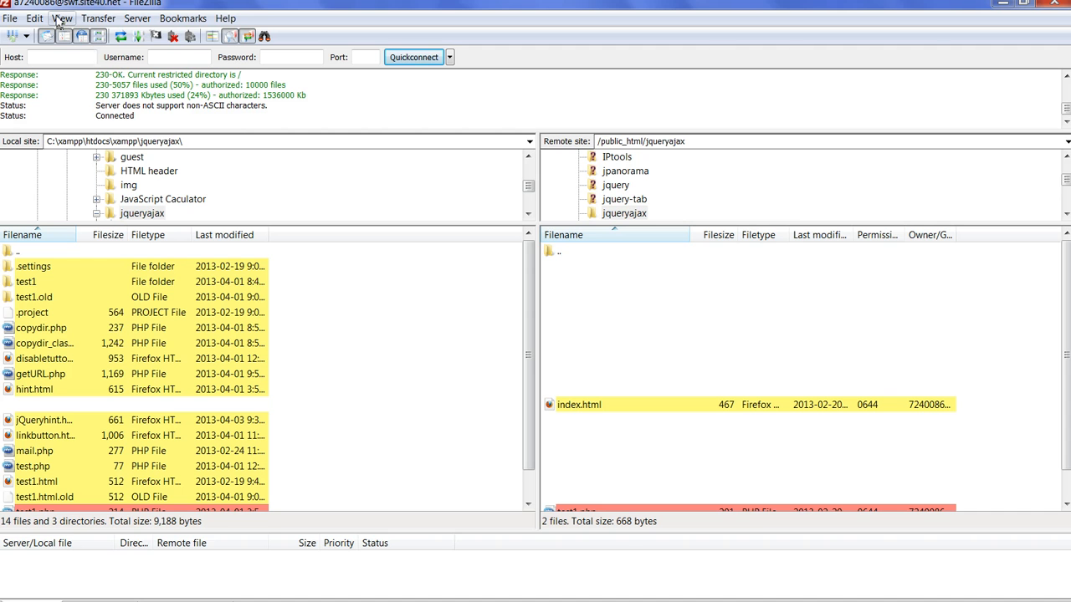
# Show the View menu's Directory comparison submenu with its enabled, file size and hide-identical options.
pyautogui.click(62, 17)
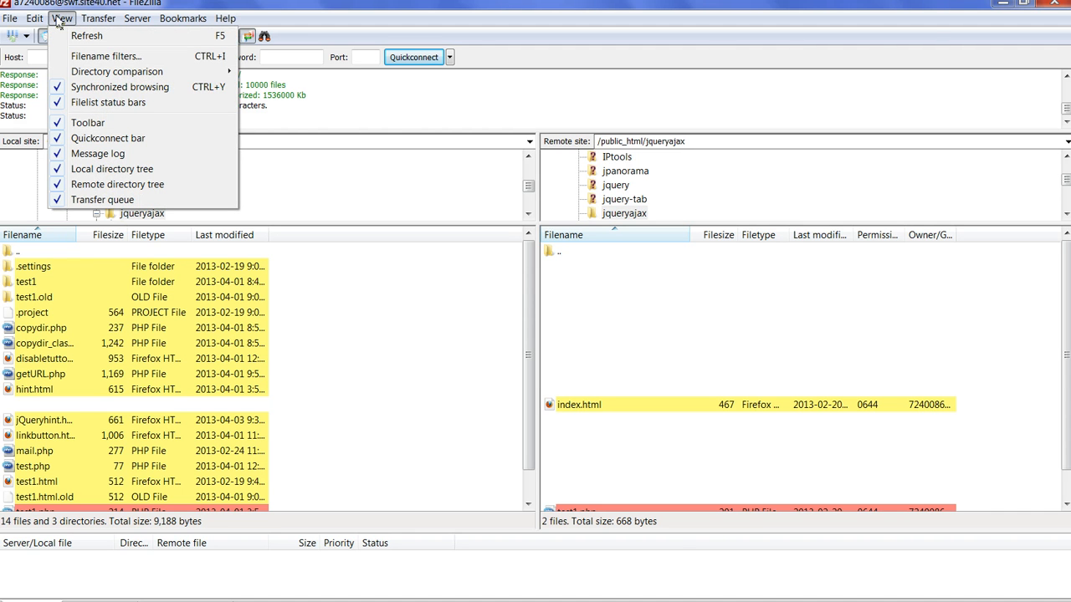
pyautogui.moveTo(116, 71)
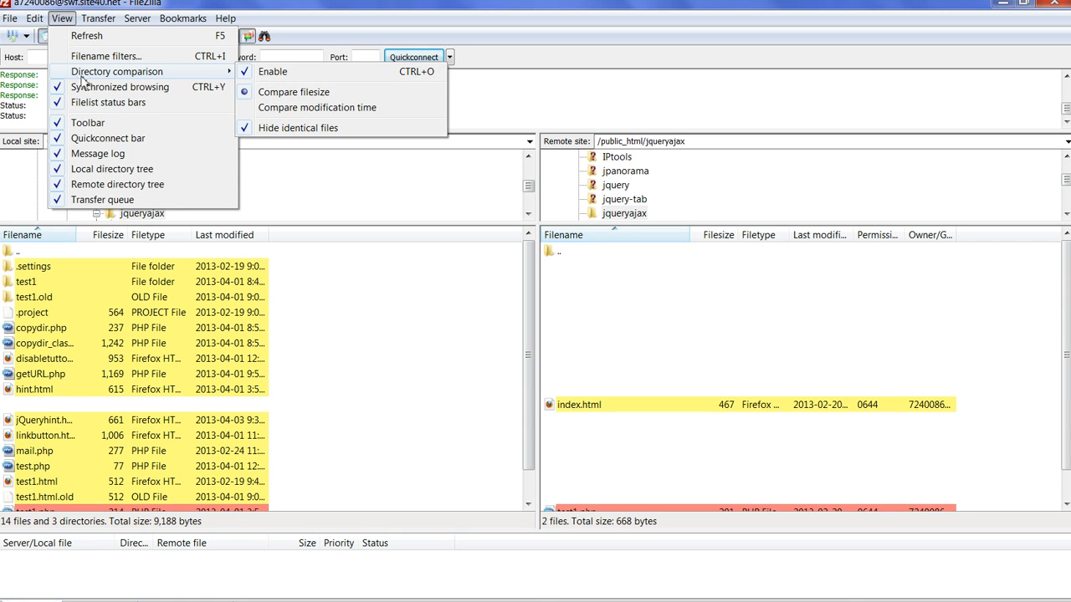
pyautogui.moveTo(272, 72)
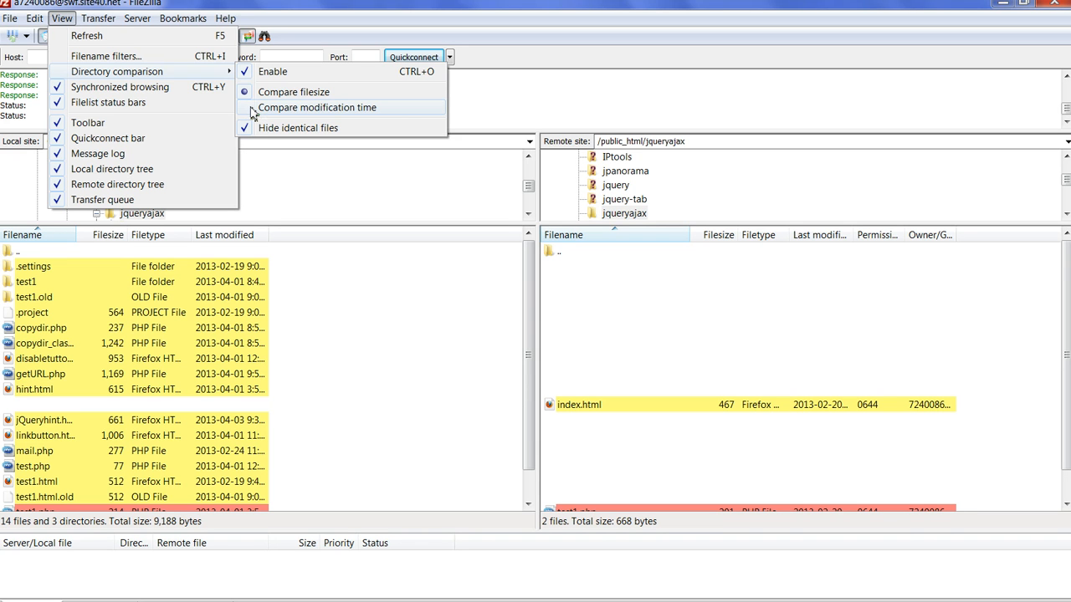
pyautogui.moveTo(255, 128)
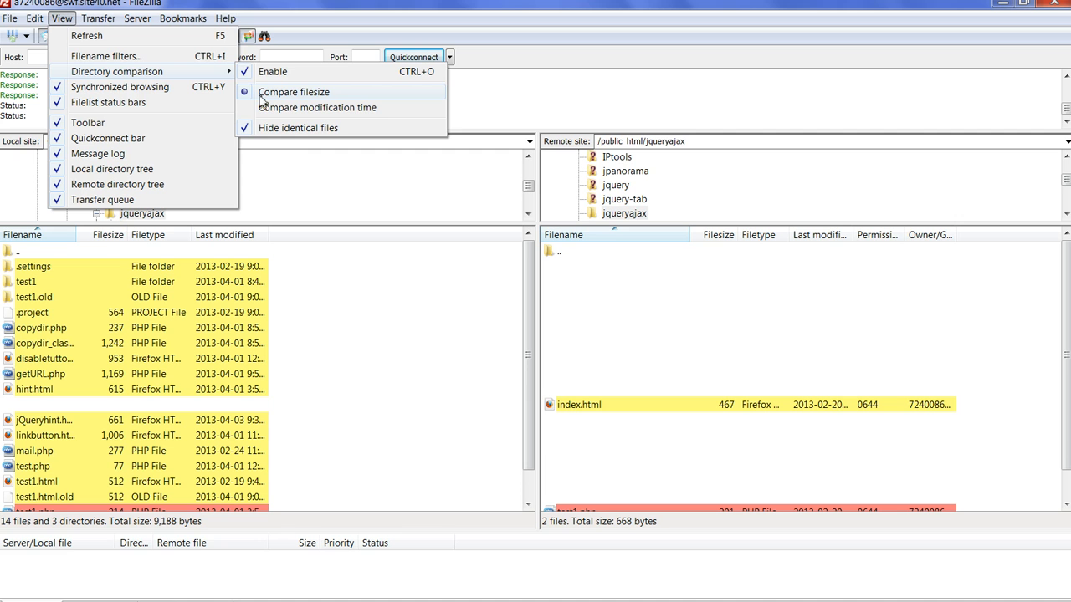
pyautogui.moveTo(364, 353)
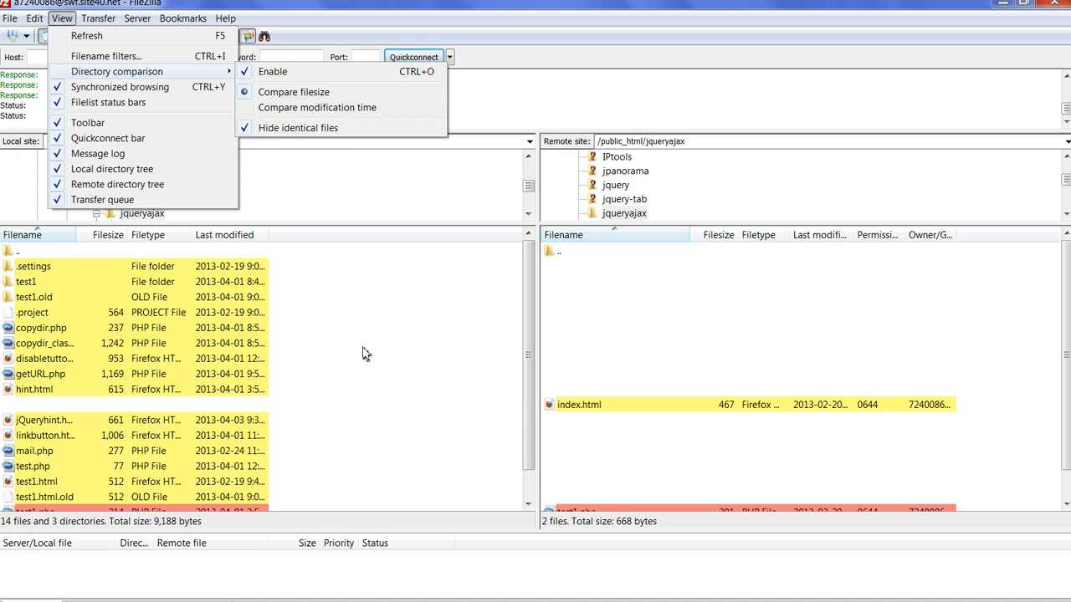
pyautogui.moveTo(377, 284)
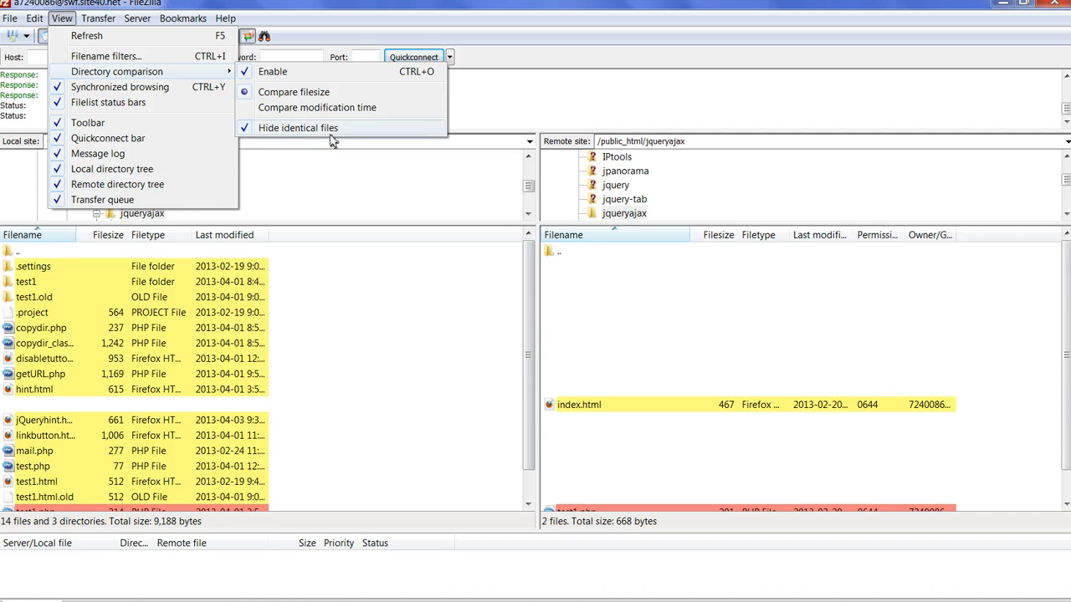
pyautogui.moveTo(389, 319)
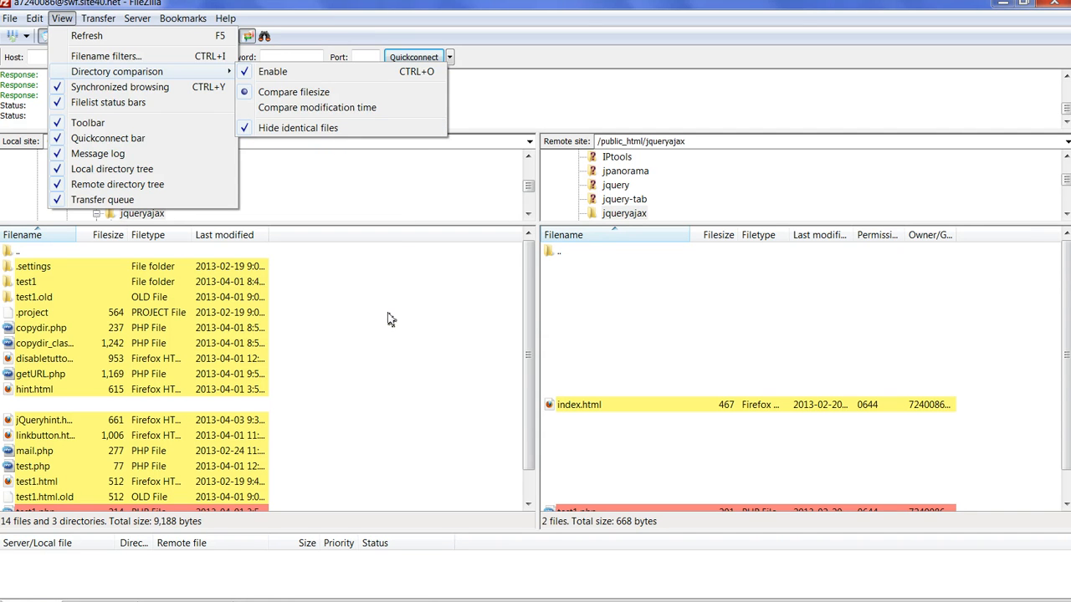
pyautogui.click(389, 318)
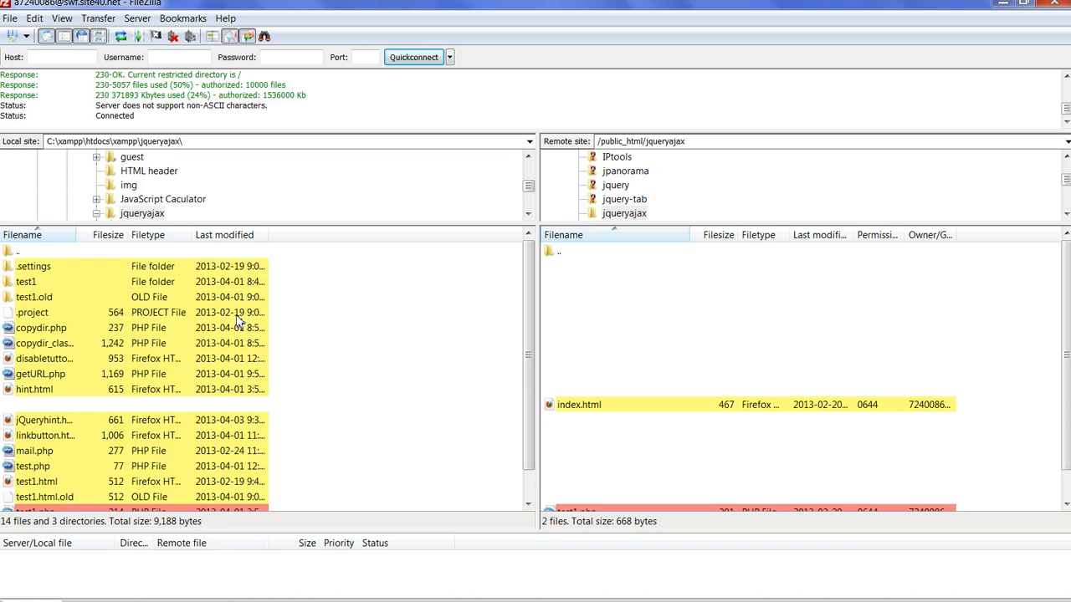
pyautogui.moveTo(454, 350)
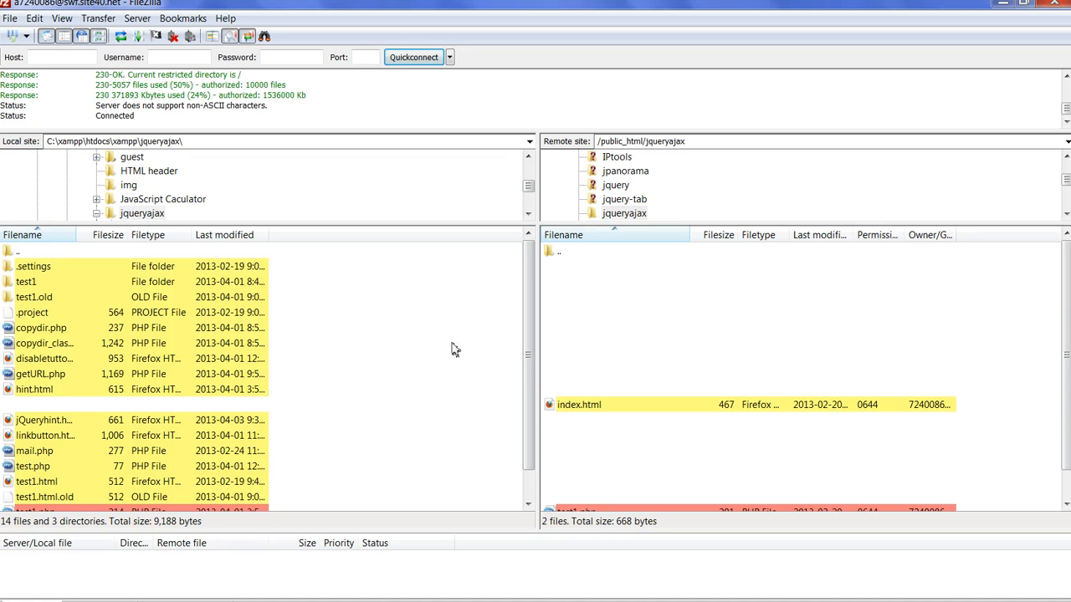
pyautogui.moveTo(608, 318)
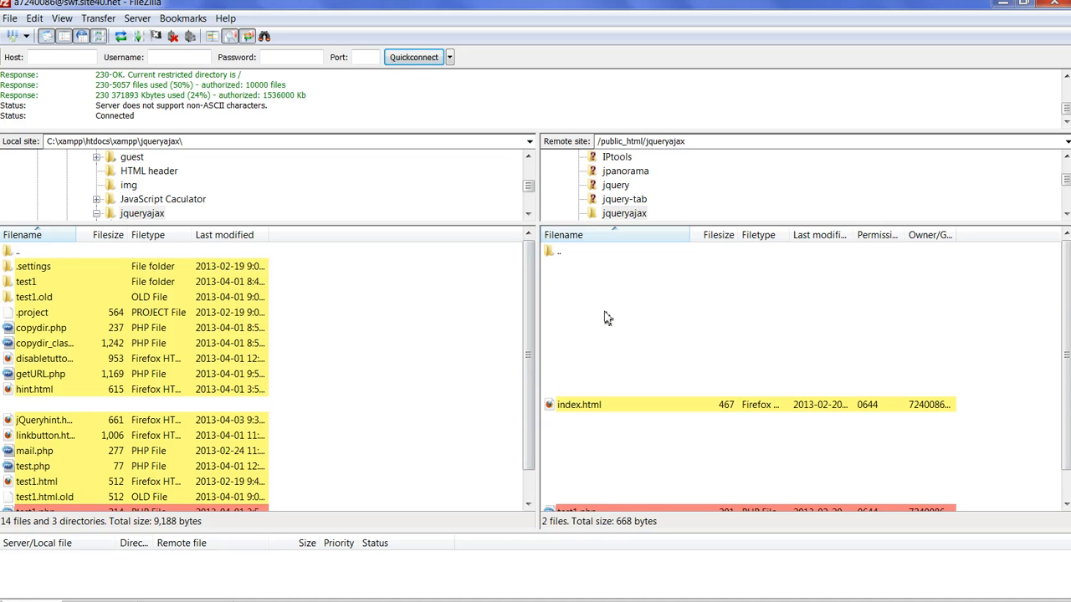
pyautogui.moveTo(93, 276)
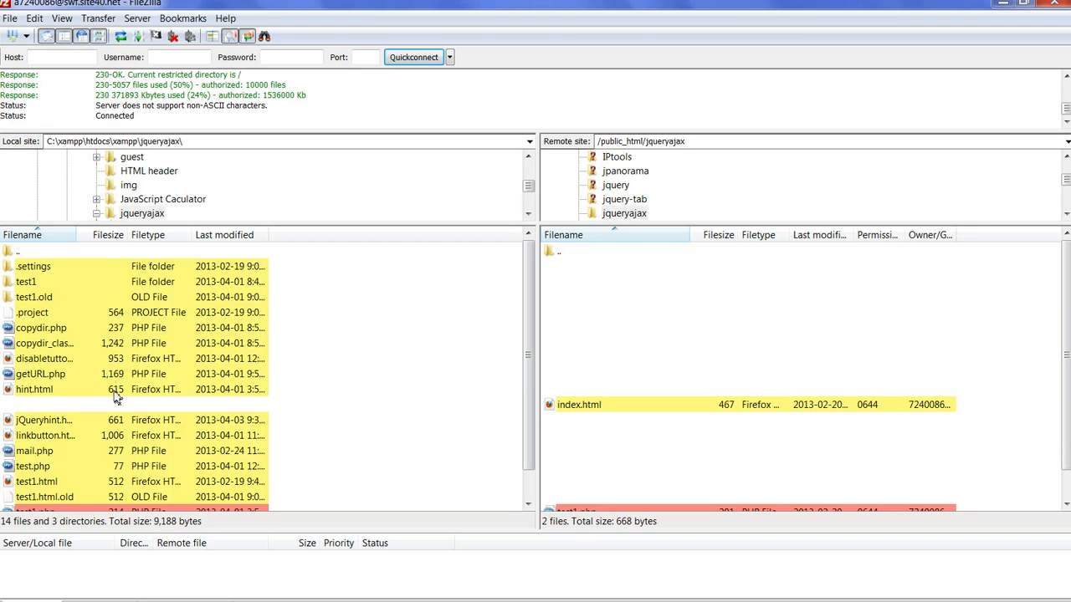
pyautogui.moveTo(146, 327)
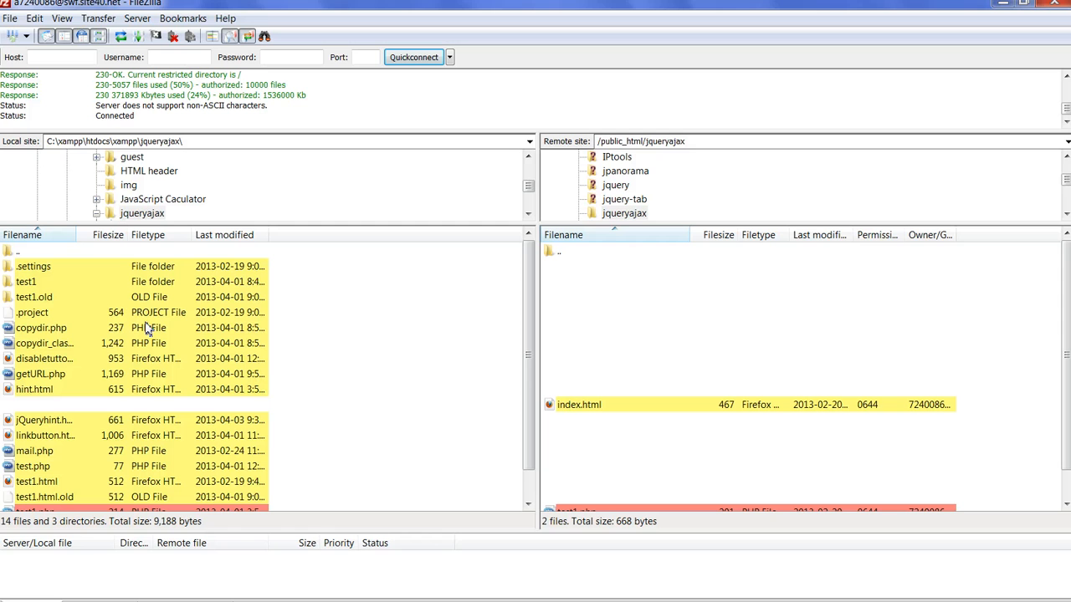
pyautogui.moveTo(38, 276)
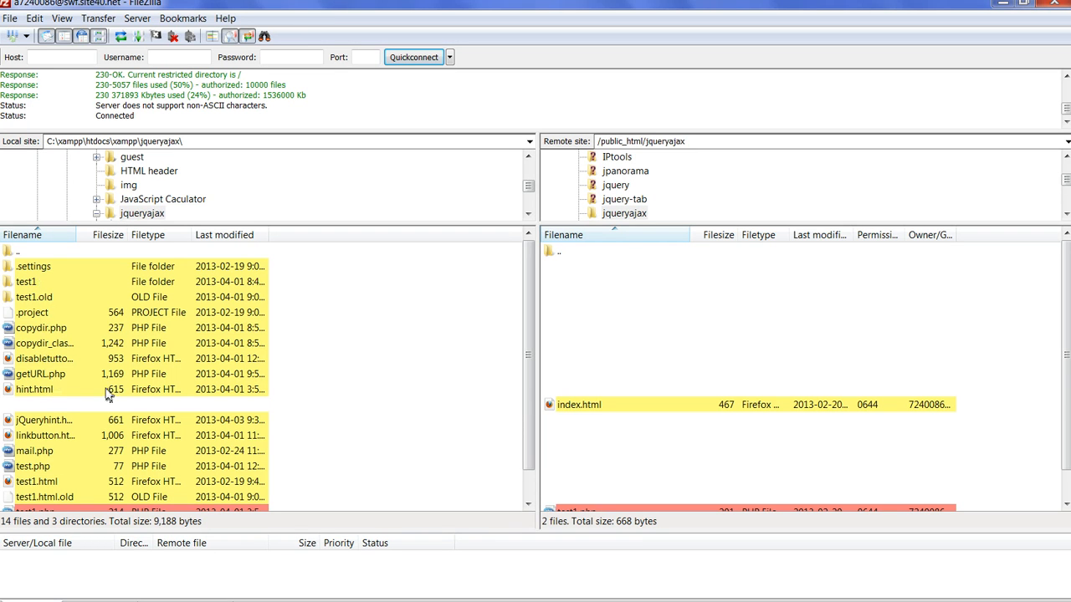
pyautogui.moveTo(197, 352)
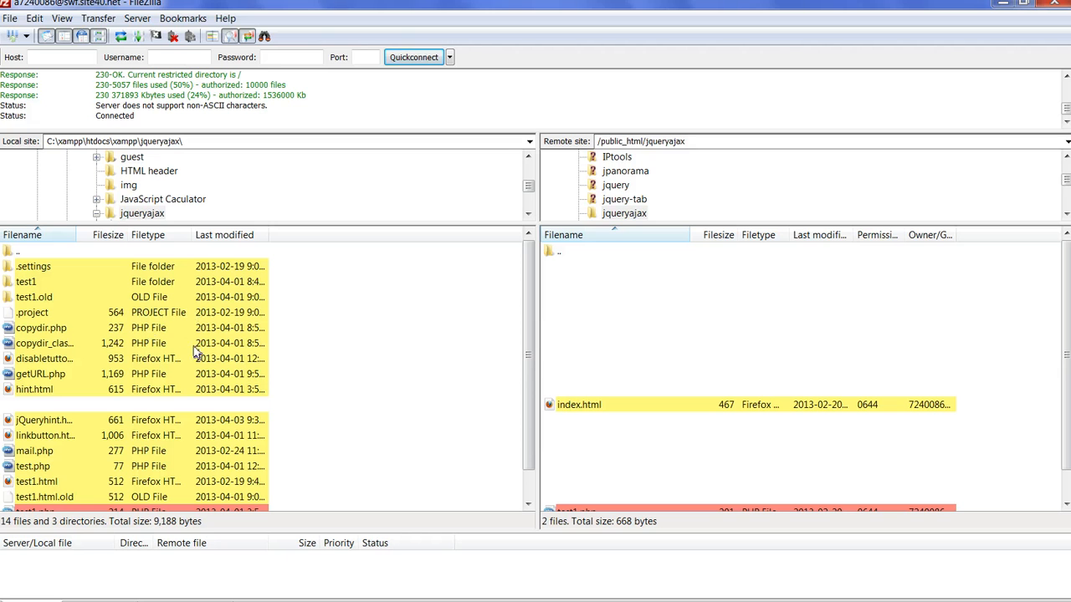
pyautogui.moveTo(497, 360)
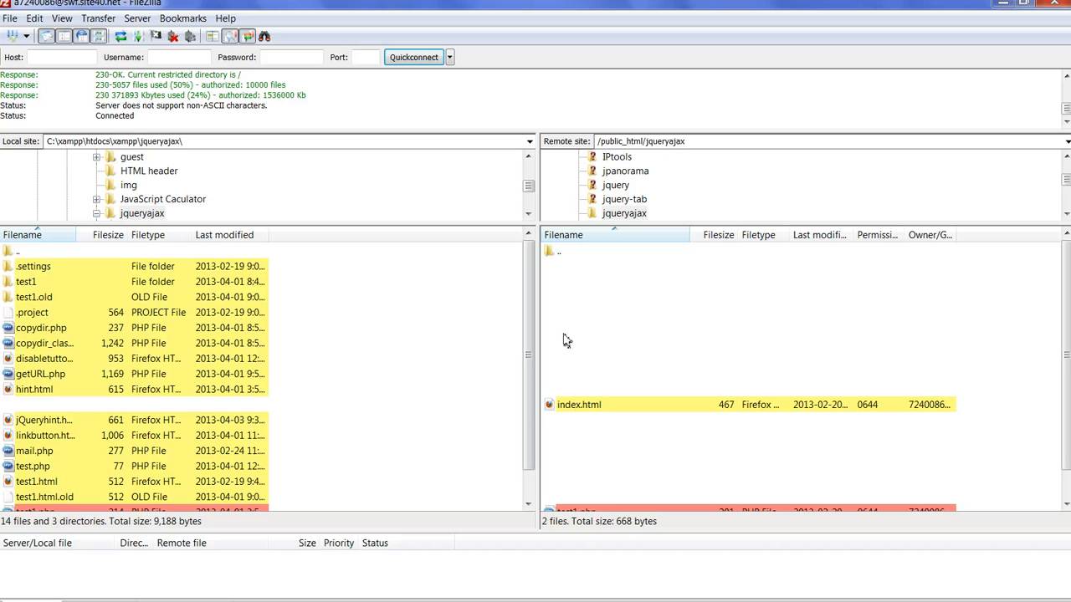
pyautogui.moveTo(611, 364)
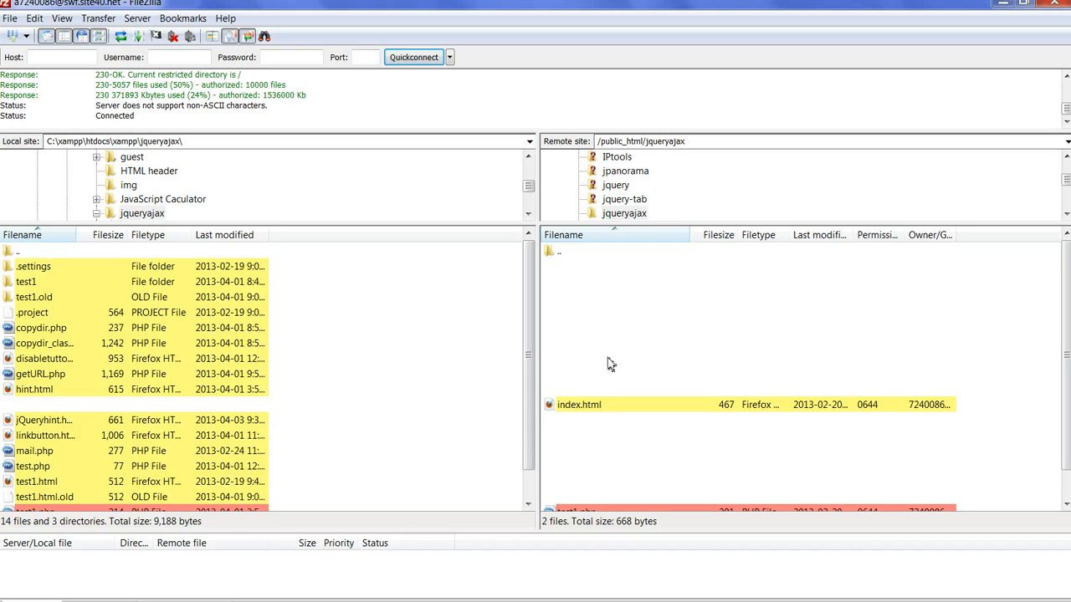
pyautogui.moveTo(567, 383)
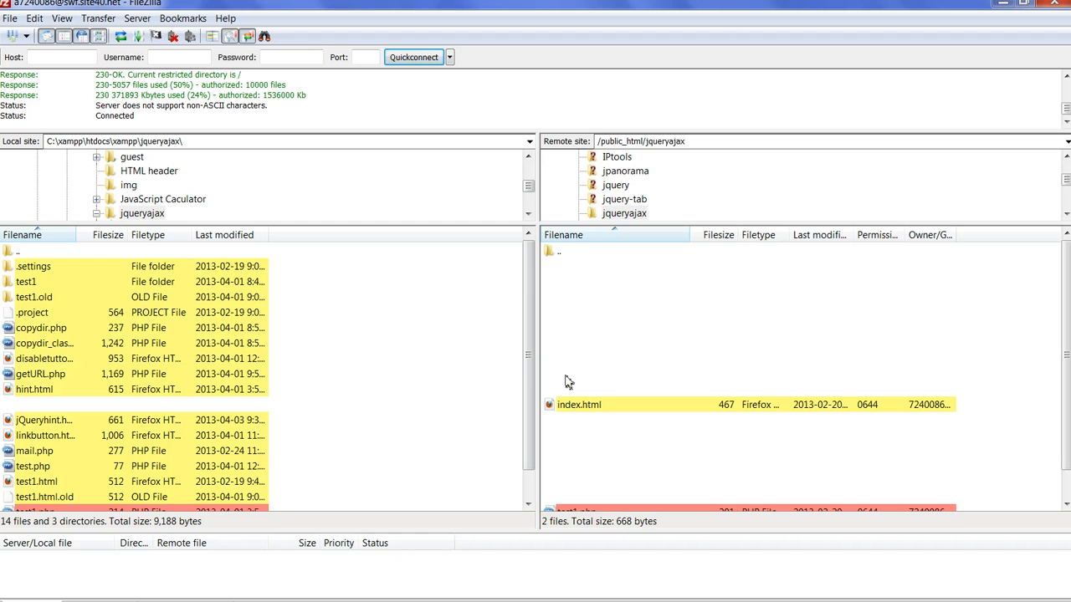
pyautogui.moveTo(375, 406)
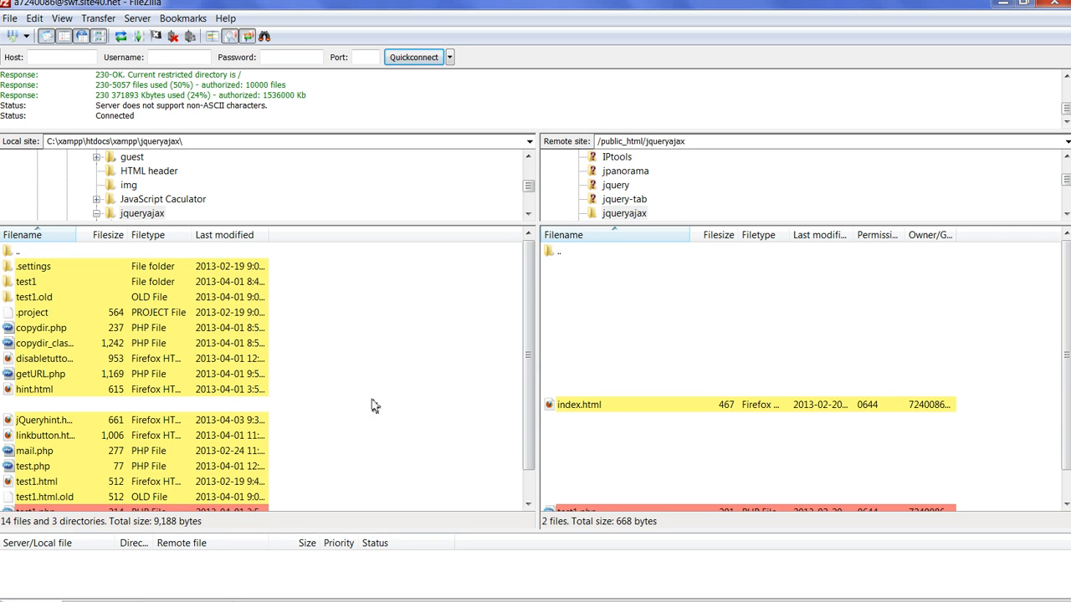
pyautogui.moveTo(387, 417)
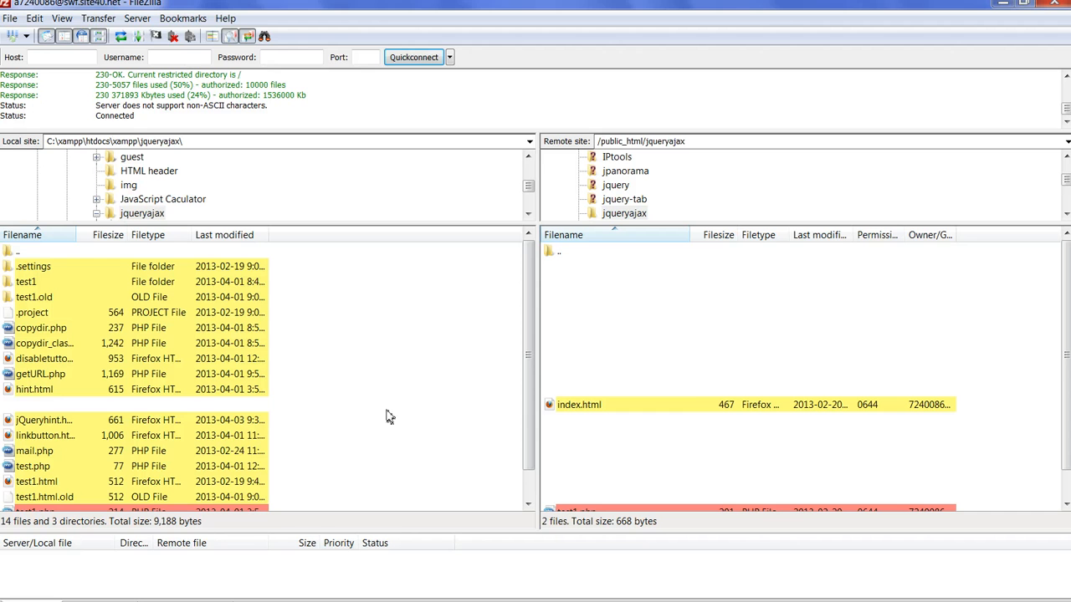
pyautogui.moveTo(701, 394)
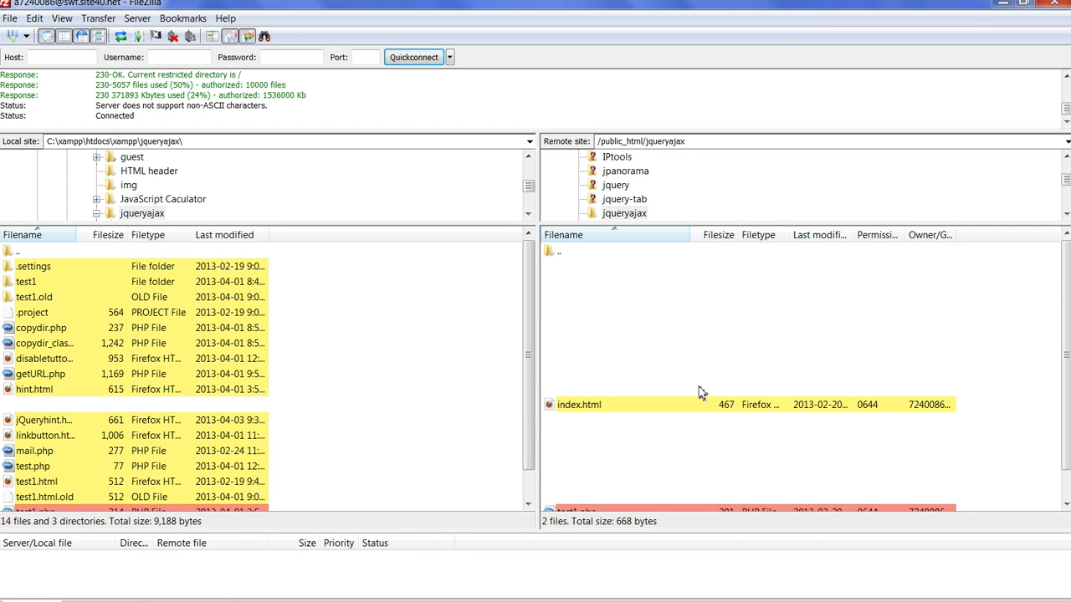
pyautogui.moveTo(702, 383)
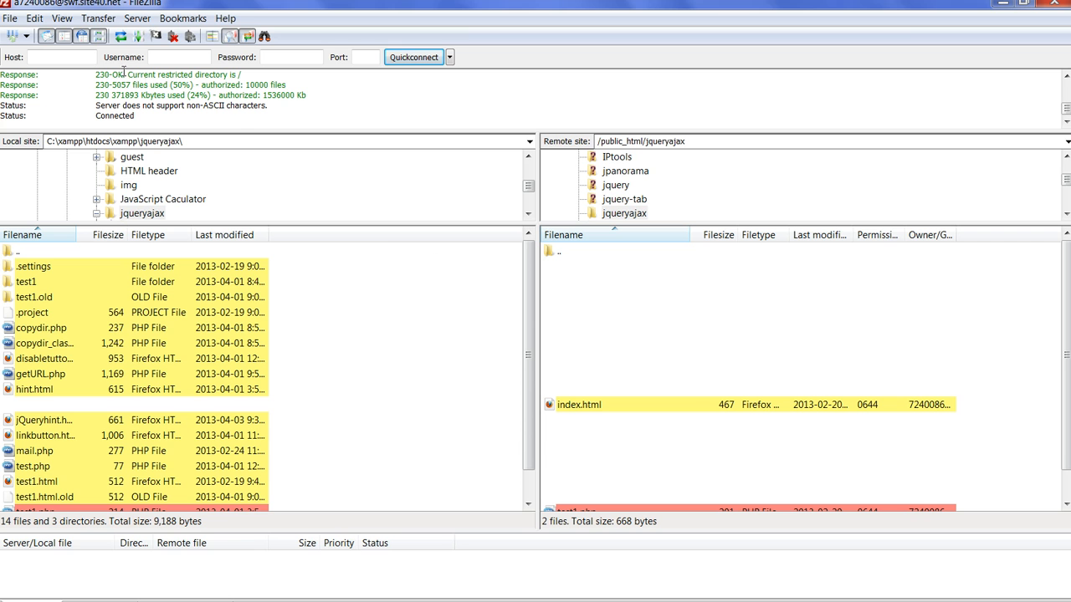
# Disable directory comparison so both jqueryajax listings lose their difference colouring.
pyautogui.click(61, 18)
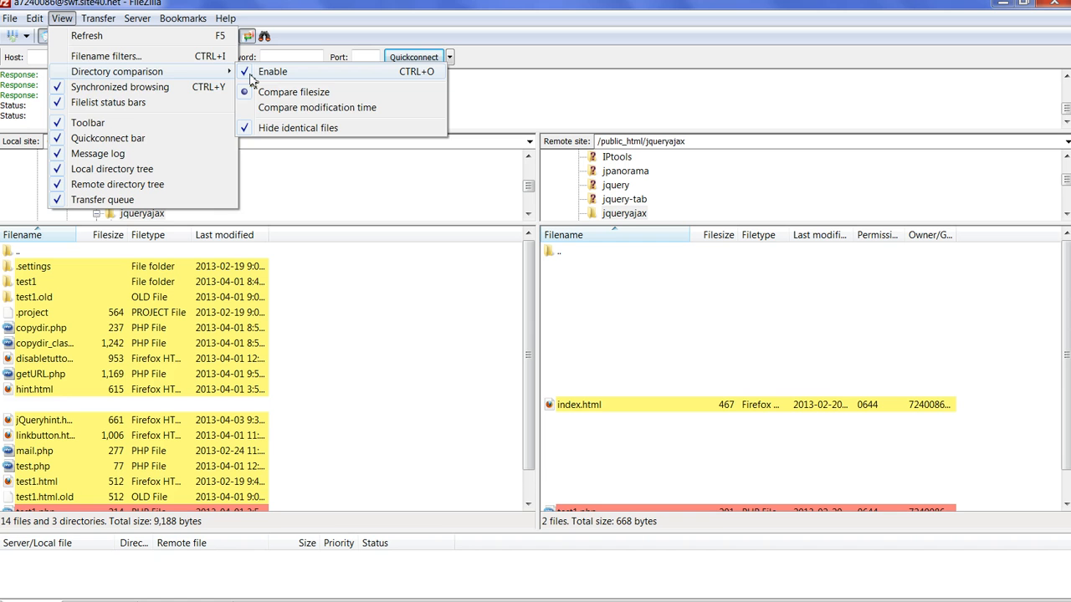
pyautogui.click(272, 71)
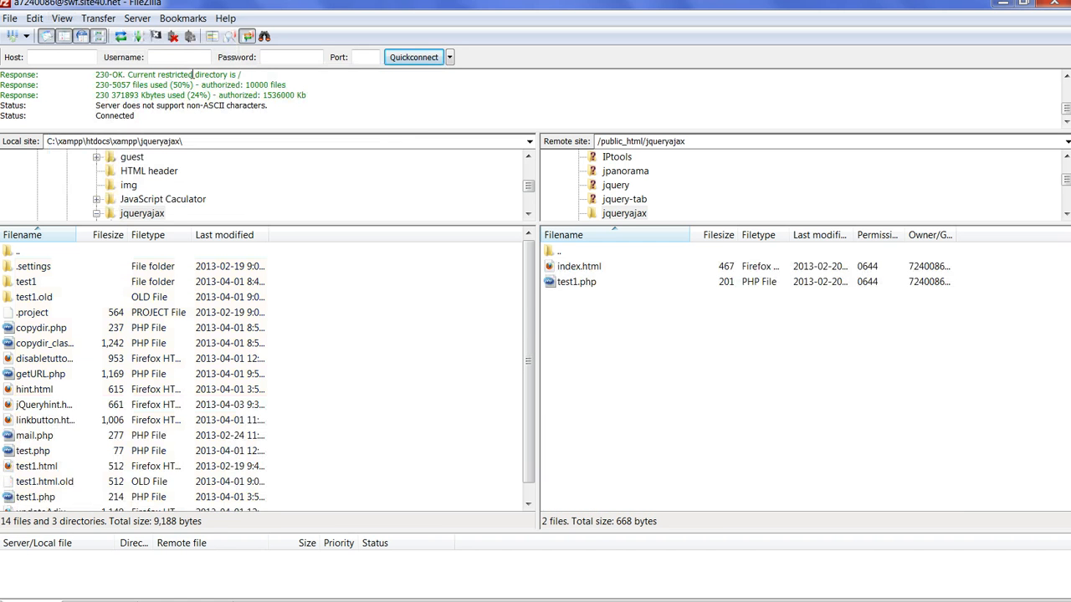
pyautogui.click(61, 17)
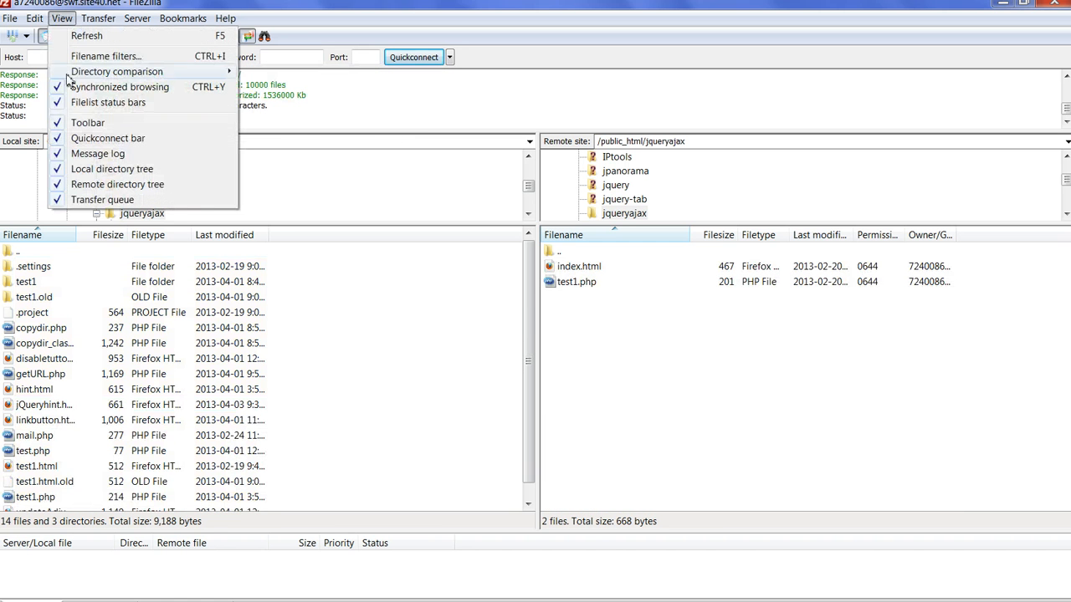
pyautogui.moveTo(119, 87)
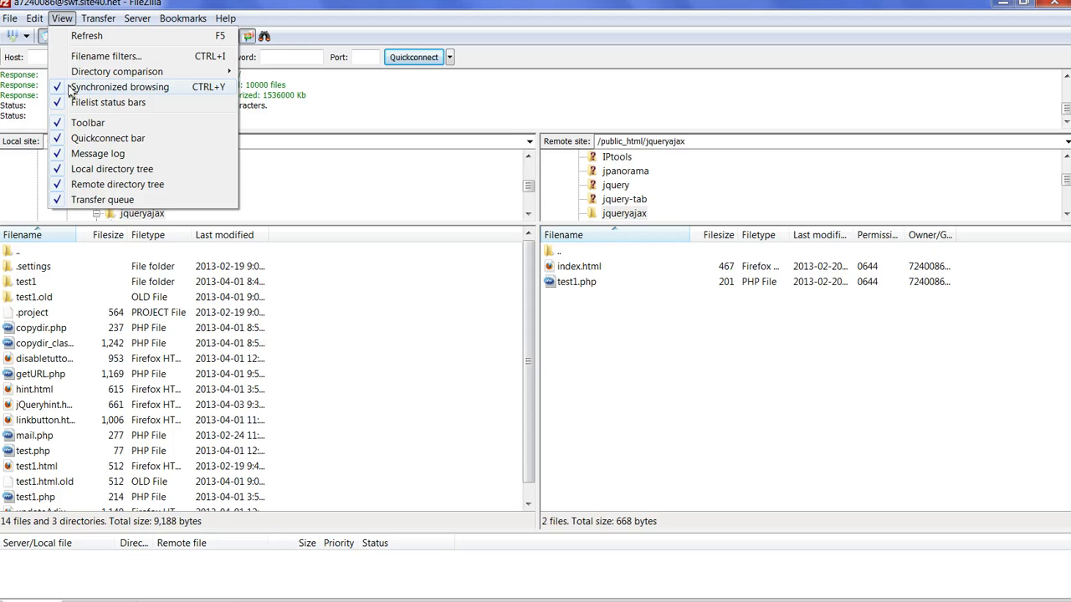
pyautogui.moveTo(14, 260)
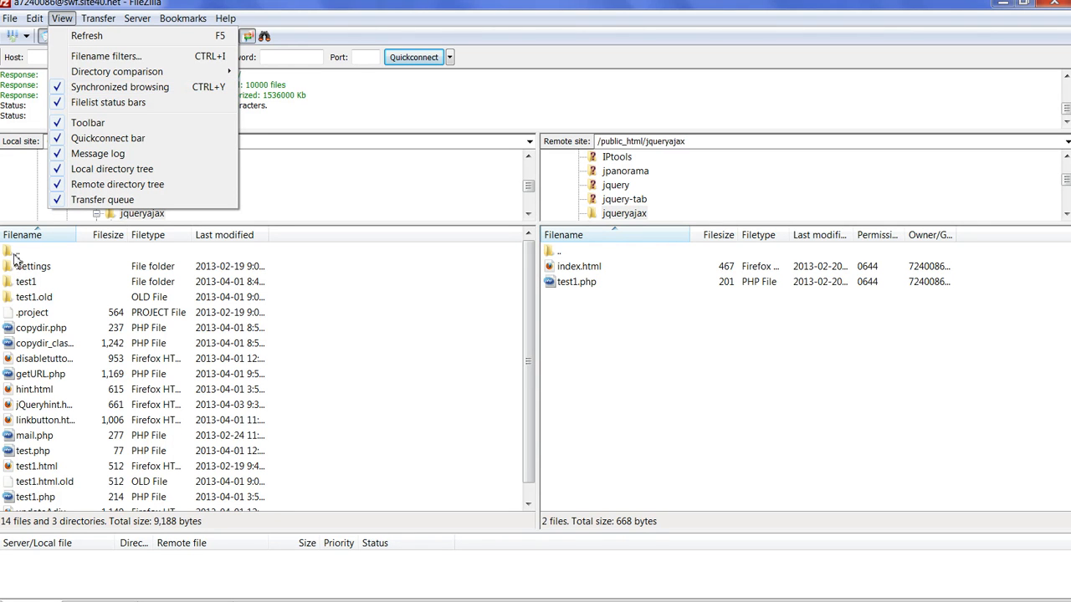
pyautogui.moveTo(669, 243)
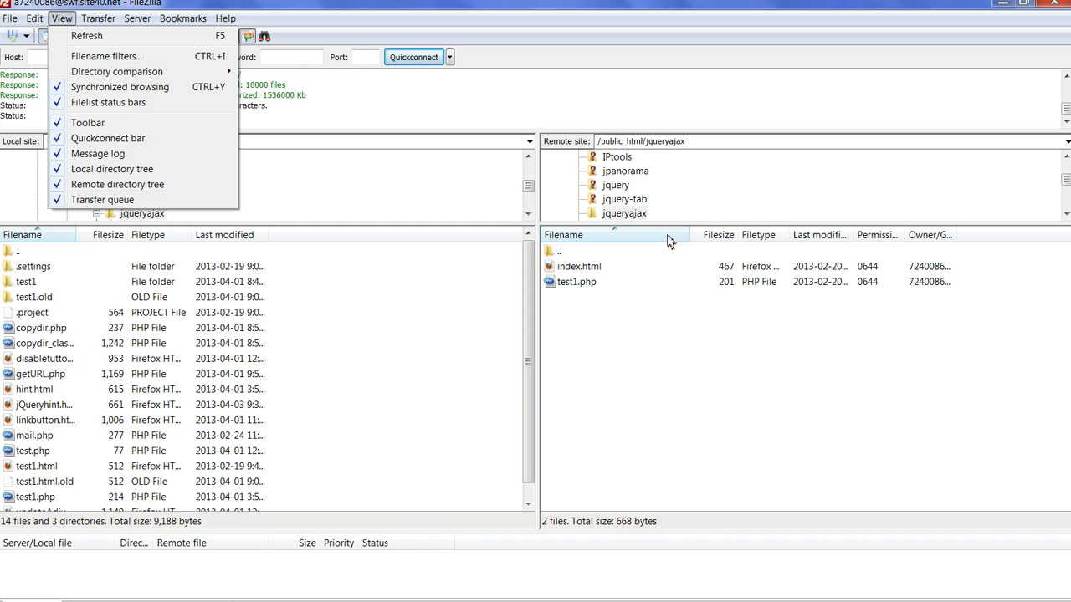
# Dismiss the View menu, leaving synchronized browsing enabled.
pyautogui.click(86, 35)
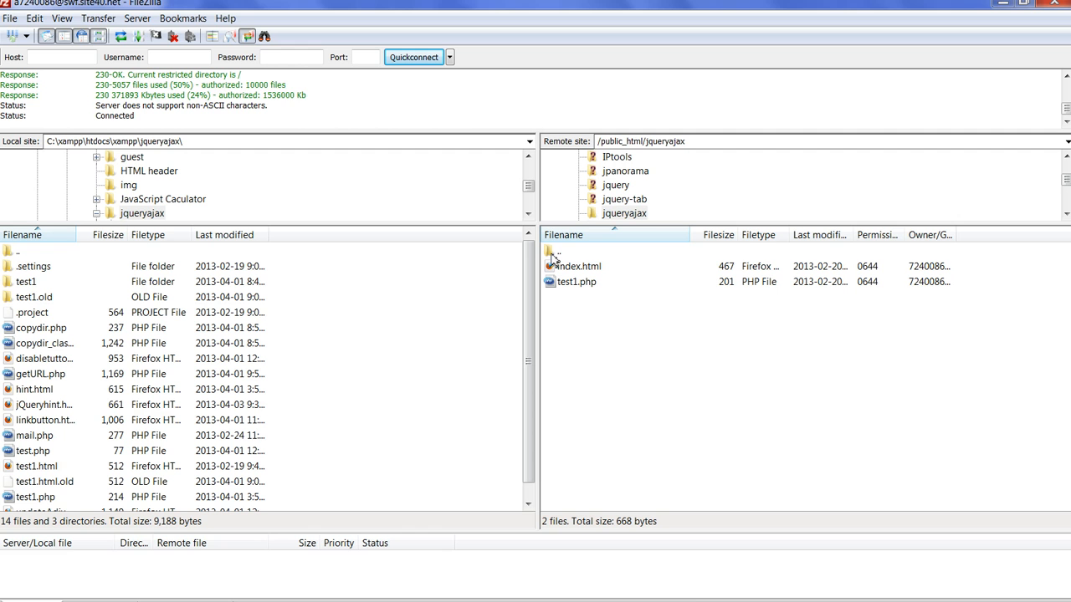
# Attempt to move to the parent folder and acknowledge the synchronized browsing warning.
pyautogui.click(555, 251)
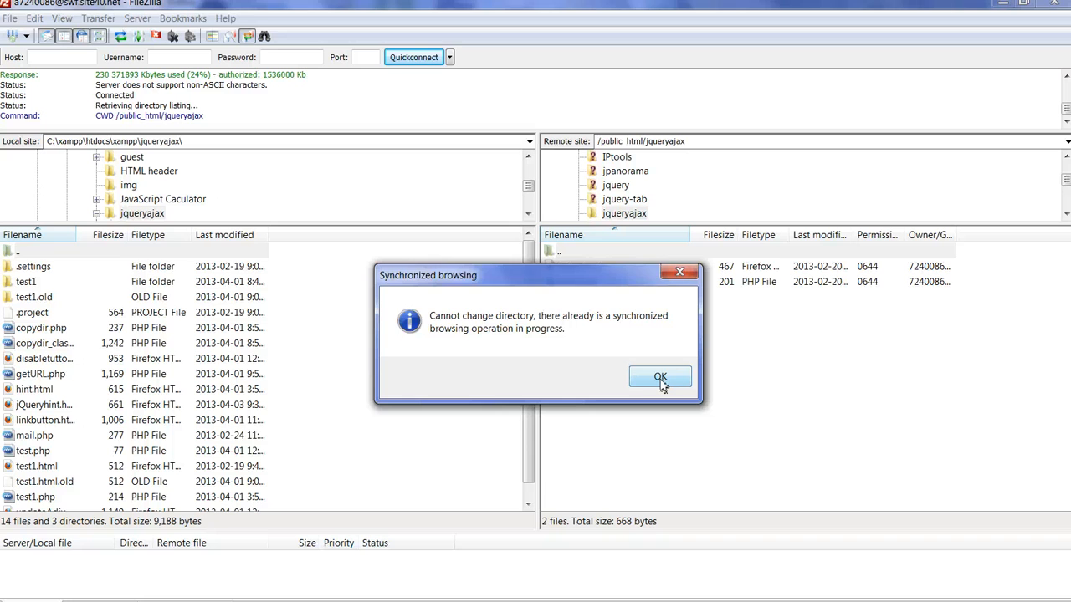
pyautogui.click(661, 377)
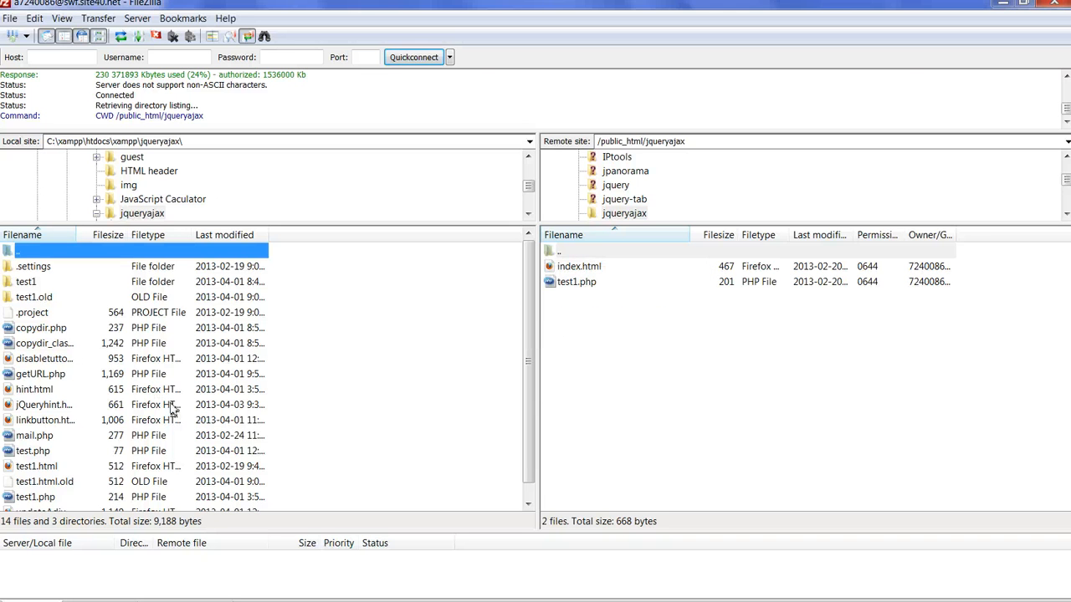
pyautogui.moveTo(290, 378)
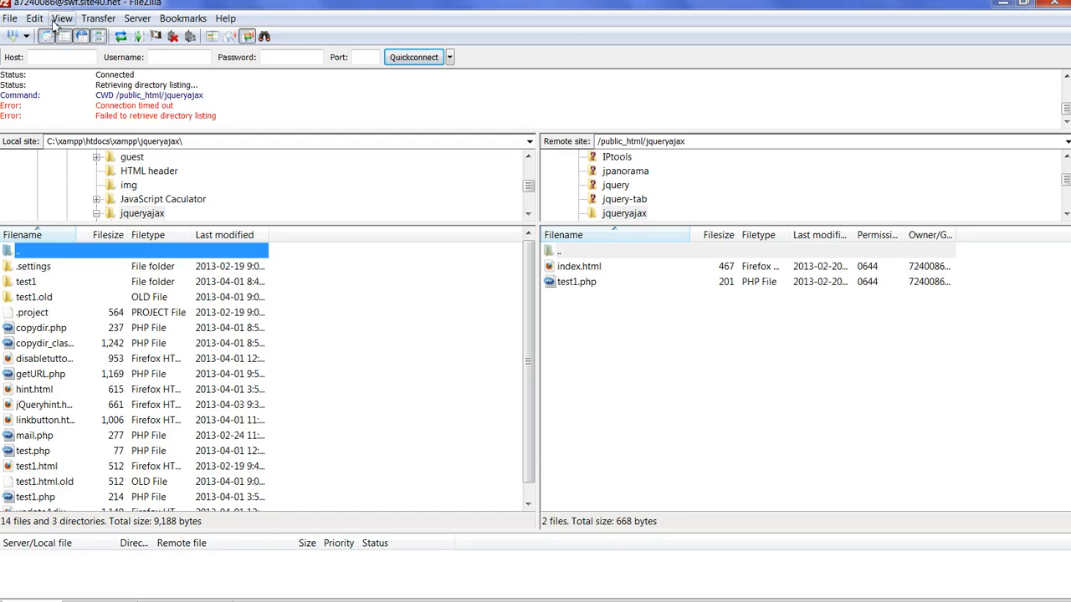
pyautogui.moveTo(384, 69)
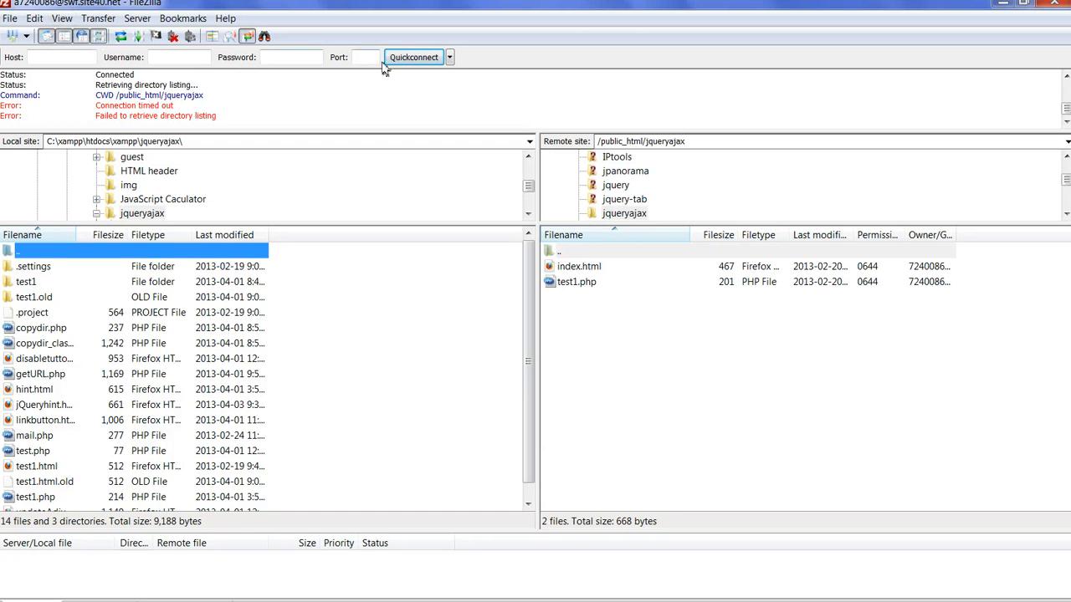
pyautogui.click(450, 57)
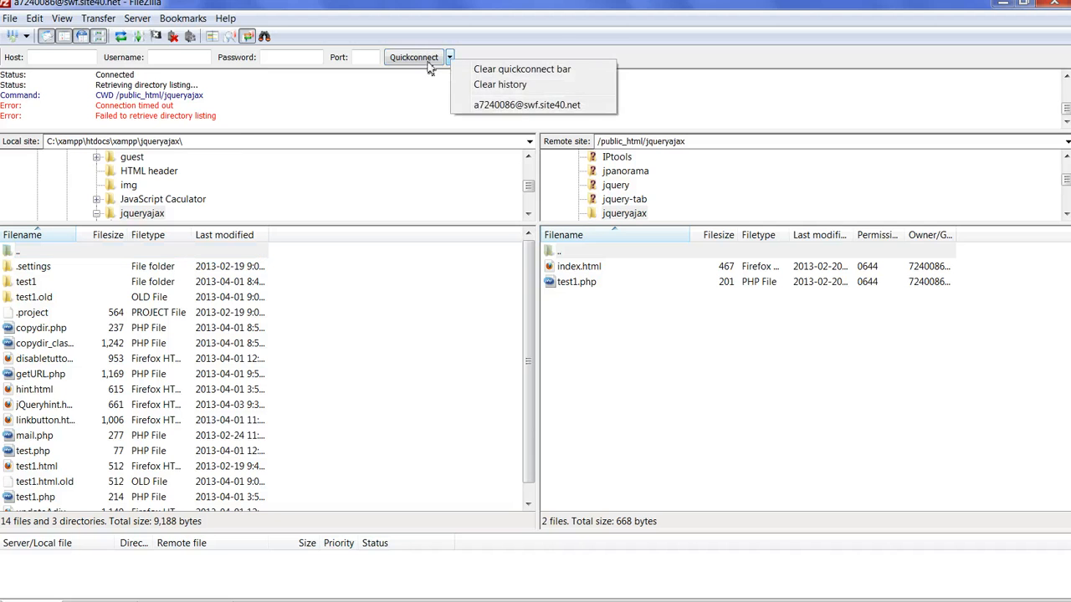
pyautogui.click(61, 17)
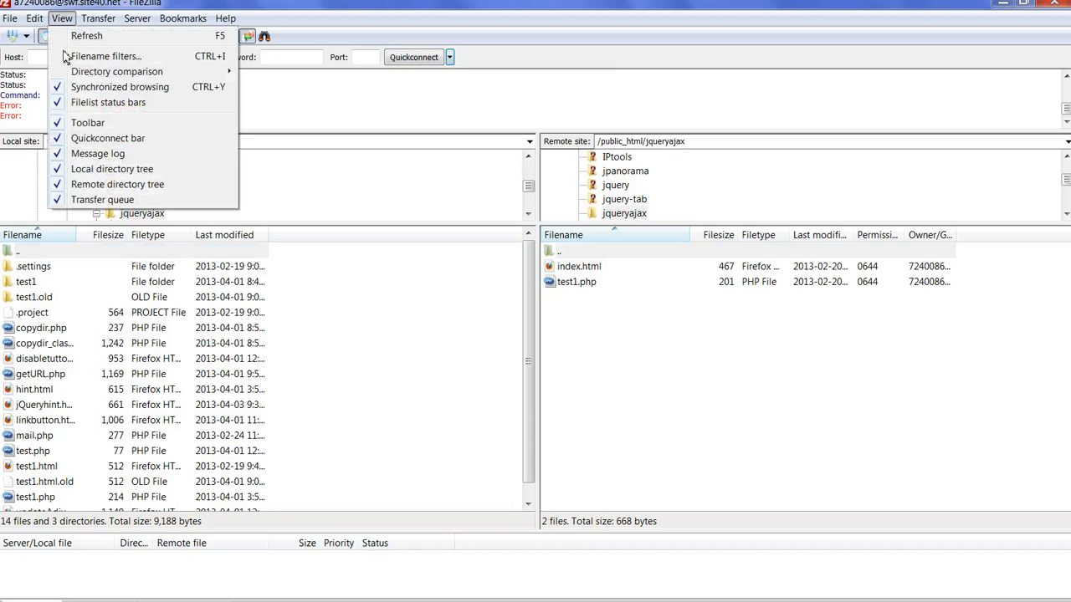
pyautogui.moveTo(117, 71)
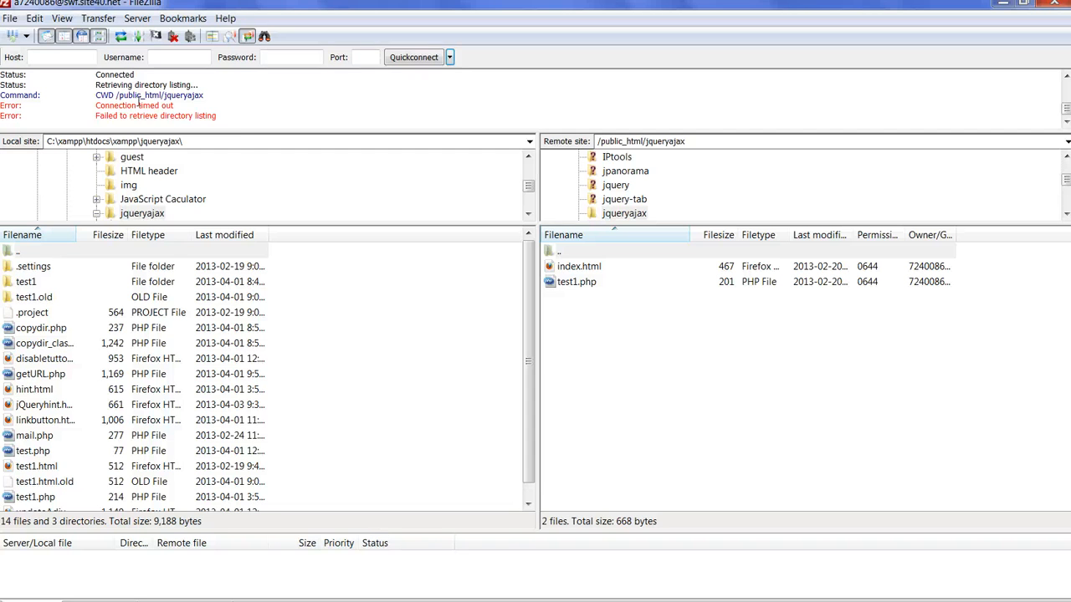
# Show the View menu confirming Synchronized browsing is ticked.
pyautogui.click(61, 17)
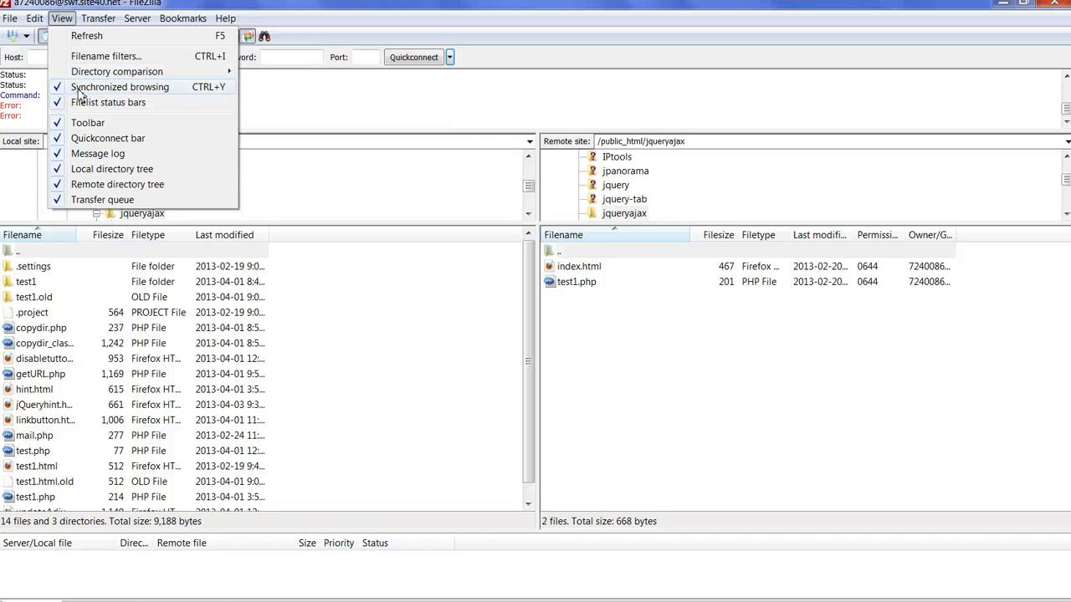
pyautogui.moveTo(457, 442)
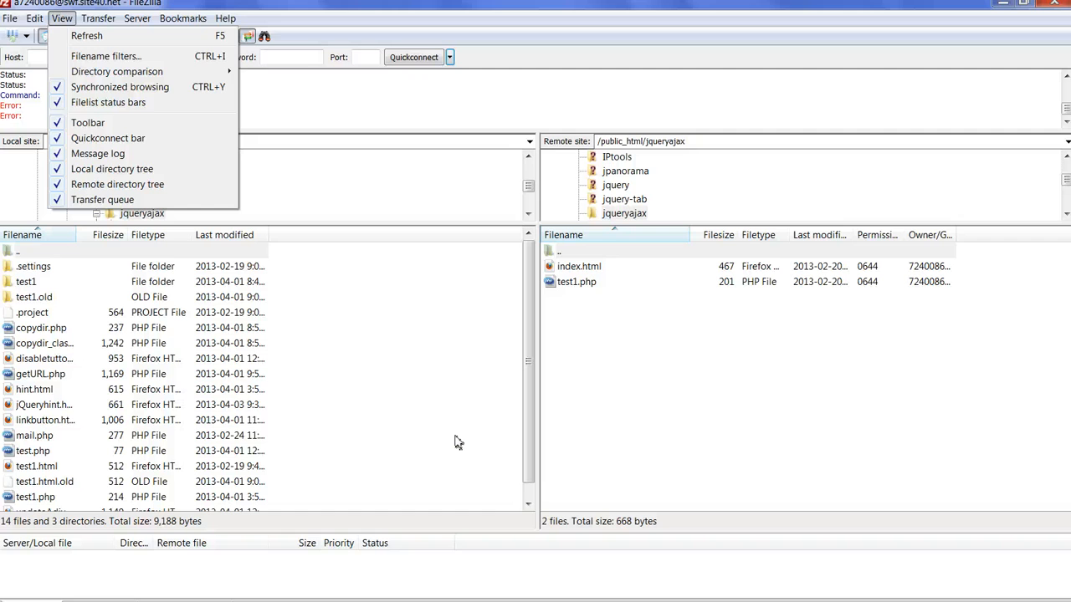